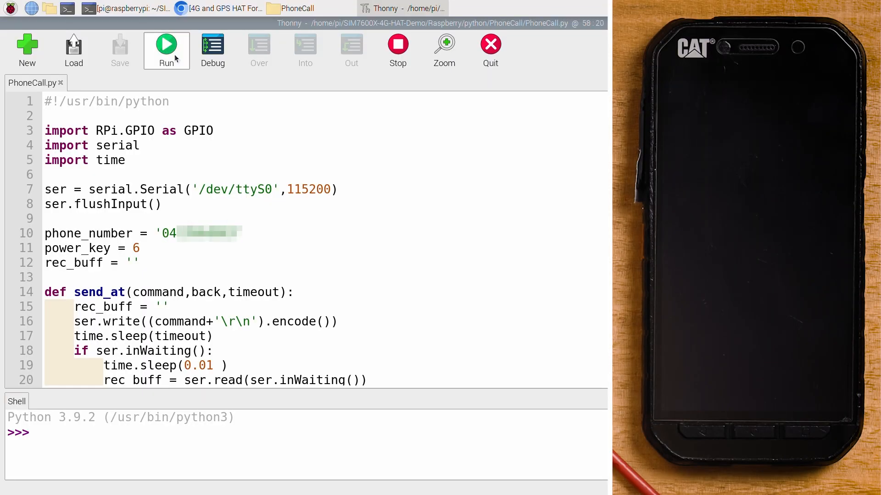
Run FindGPSthenSMSFinal.py so longitude 151.72 and latitude -32.94 are texted to the phone.
{"action": "left_click", "coordinate": [166, 50]}
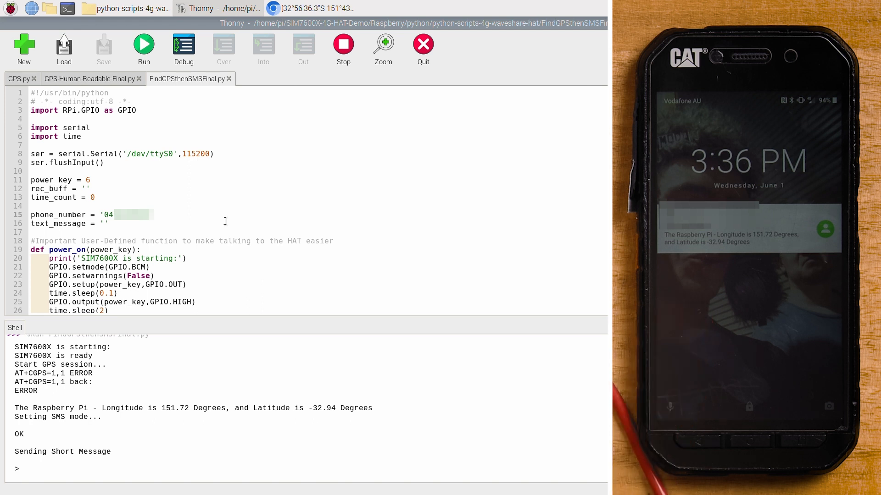
{"action": "left_click", "coordinate": [284, 78]}
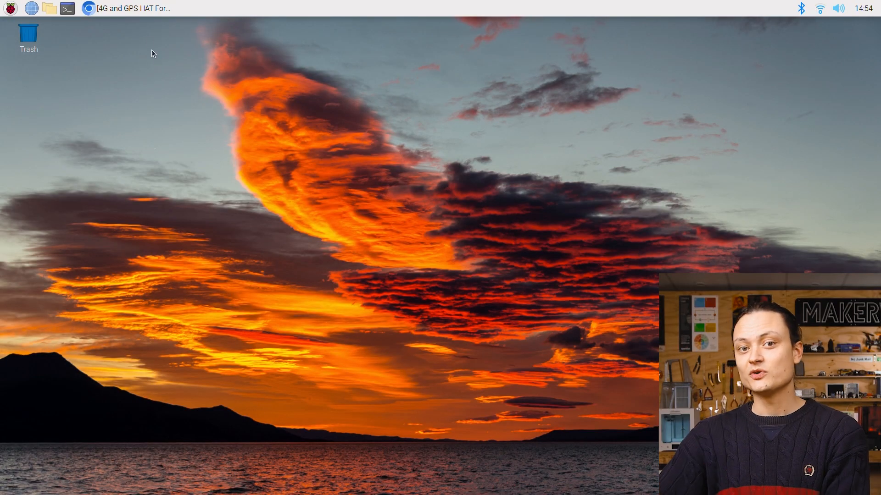
{"action": "mouse_move", "coordinate": [122, 39]}
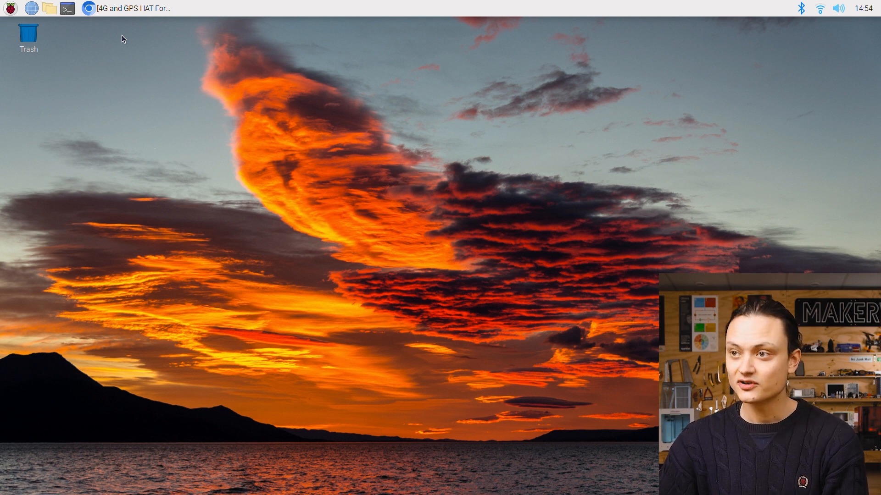
Start raspi-config with sudo from a freshly opened terminal window.
{"action": "left_click", "coordinate": [67, 9]}
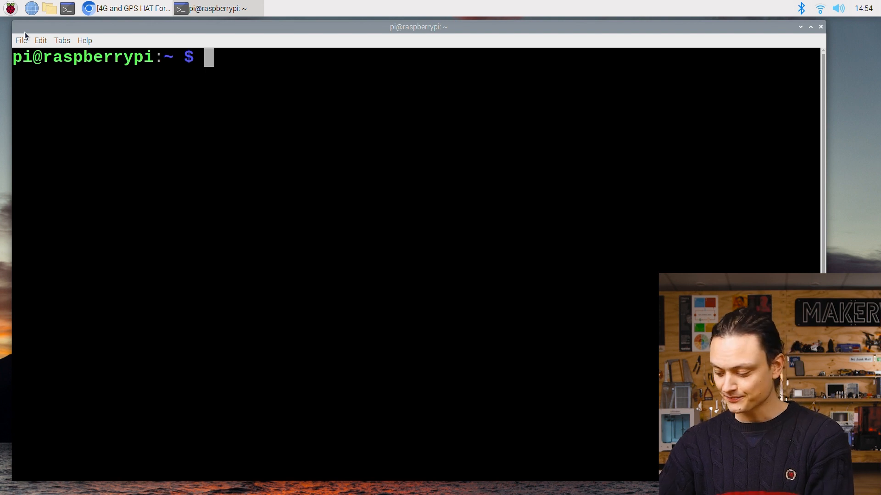
{"action": "type", "text": "sudo ras"}
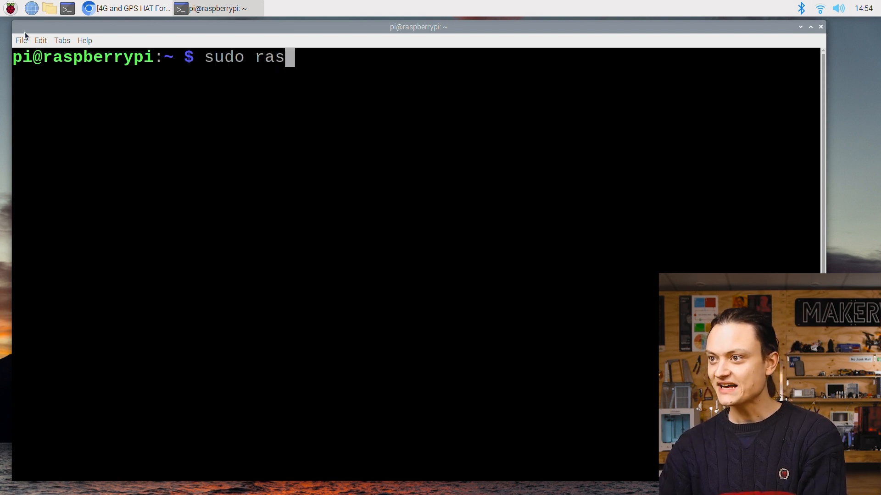
{"action": "type", "text": "pi-confi"}
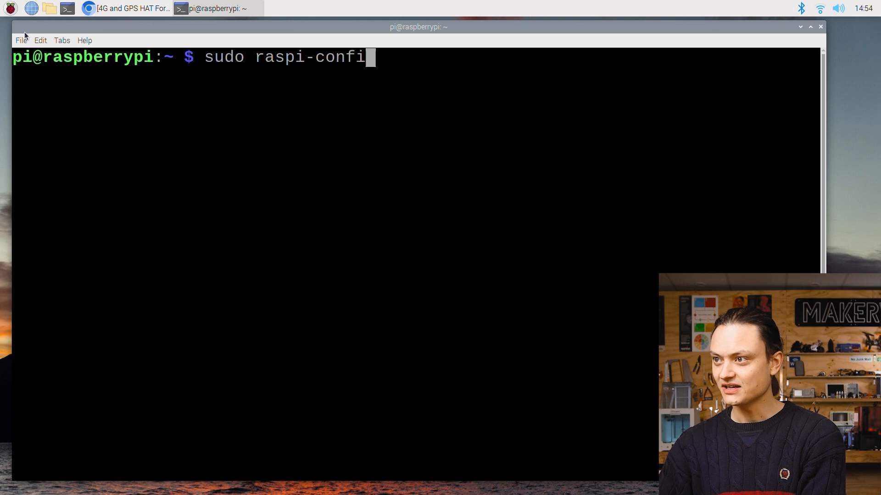
{"action": "key", "text": "Return"}
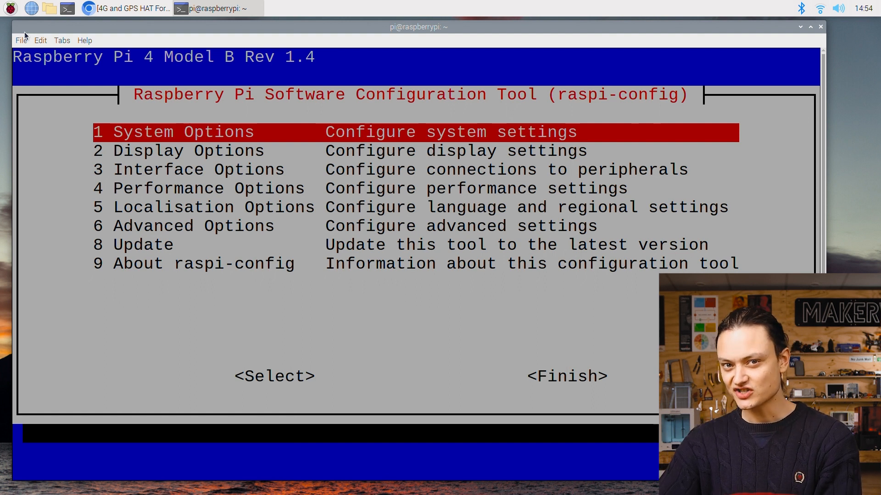
Navigate Interface Options to the Serial Port question about enabling the hardware.
{"action": "key", "text": "Down"}
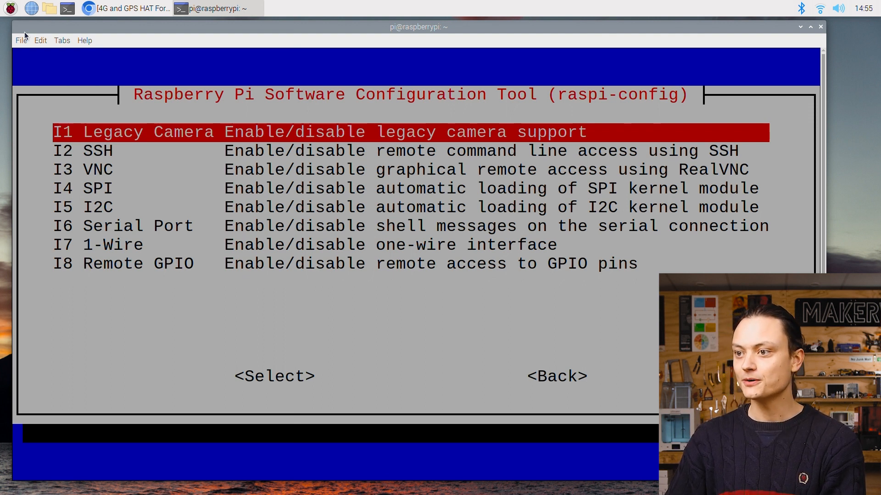
{"action": "key", "text": "Down"}
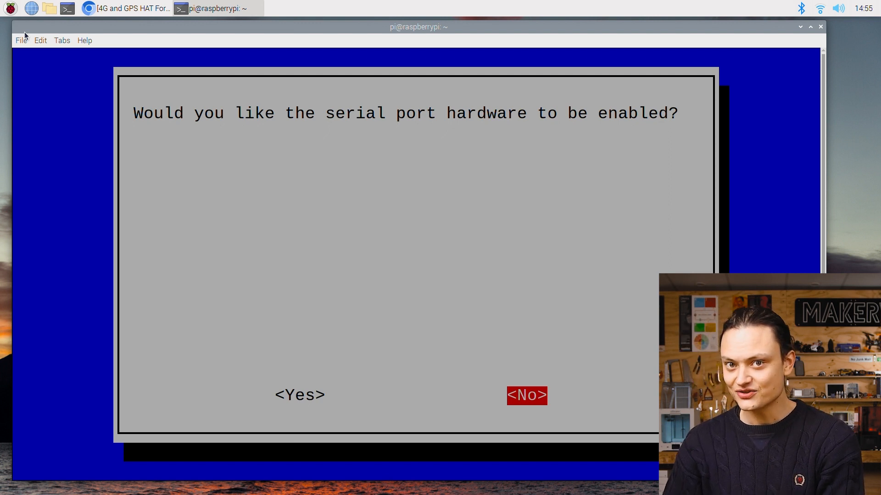
Answer Yes to enable serial hardware and acknowledge the settings summary.
{"action": "key", "text": "Left"}
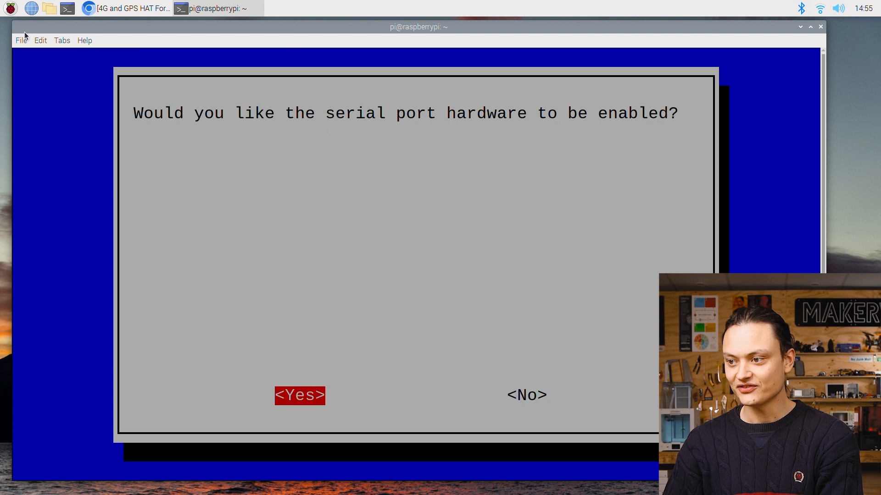
{"action": "left_click", "coordinate": [299, 396]}
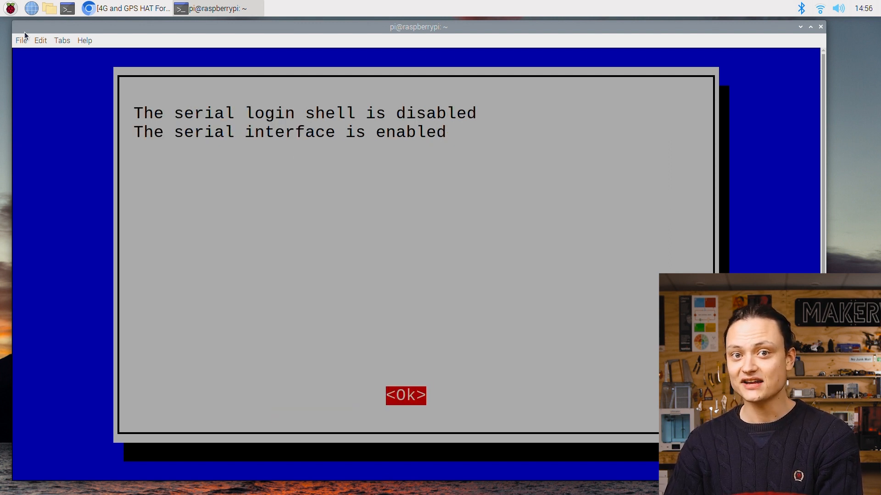
{"action": "left_click", "coordinate": [406, 395]}
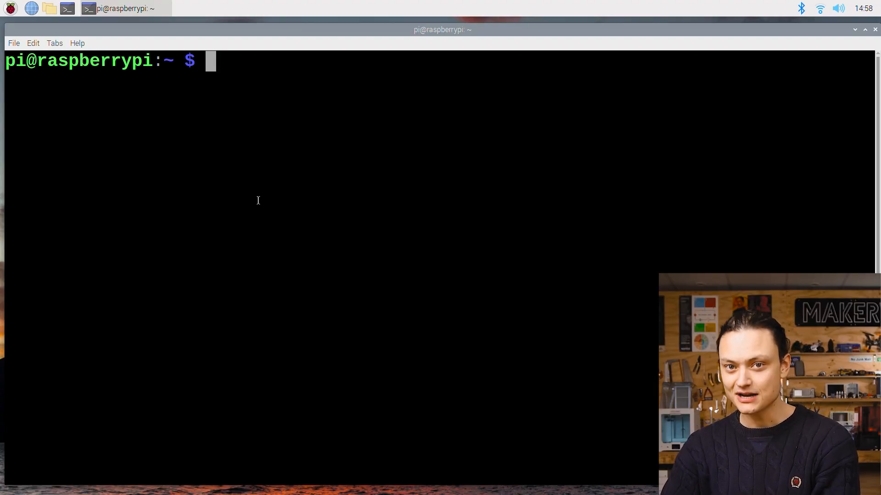
Run 'sudo apt-get install minicom' and answer Y to accept the lrzsz dependency.
{"action": "type", "text": "sudo"}
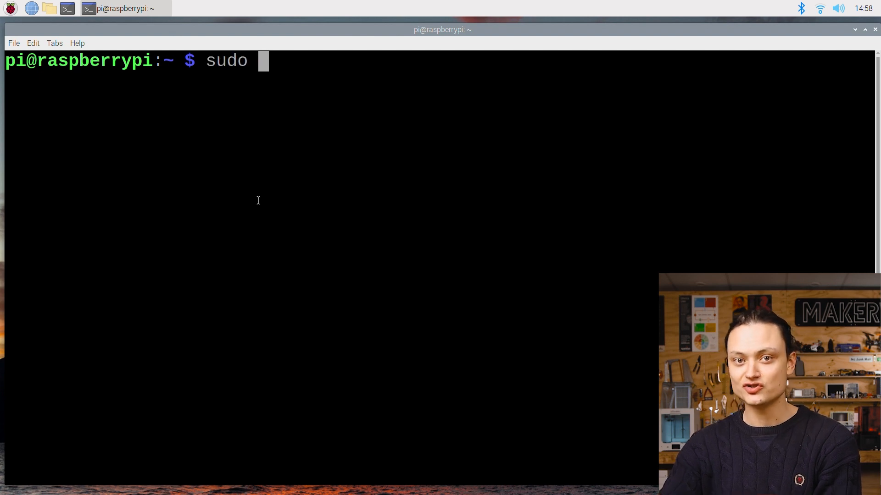
{"action": "type", "text": "apt-get ins"}
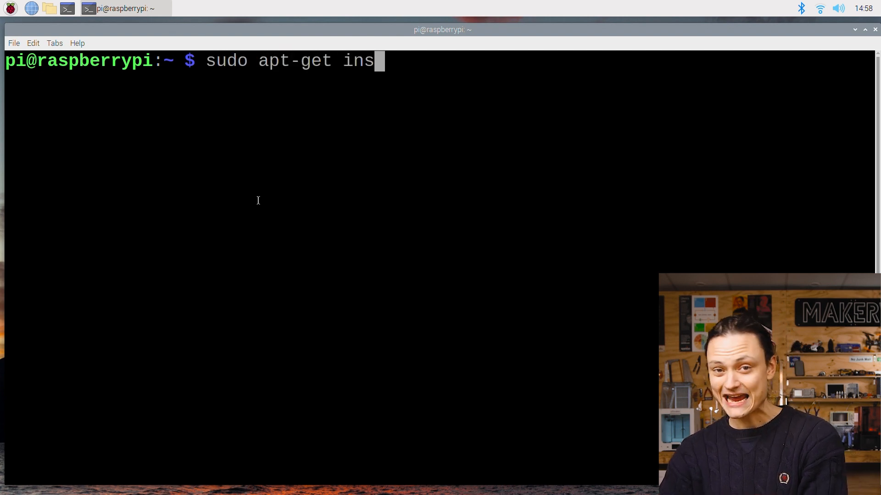
{"action": "type", "text": "tall minicom"}
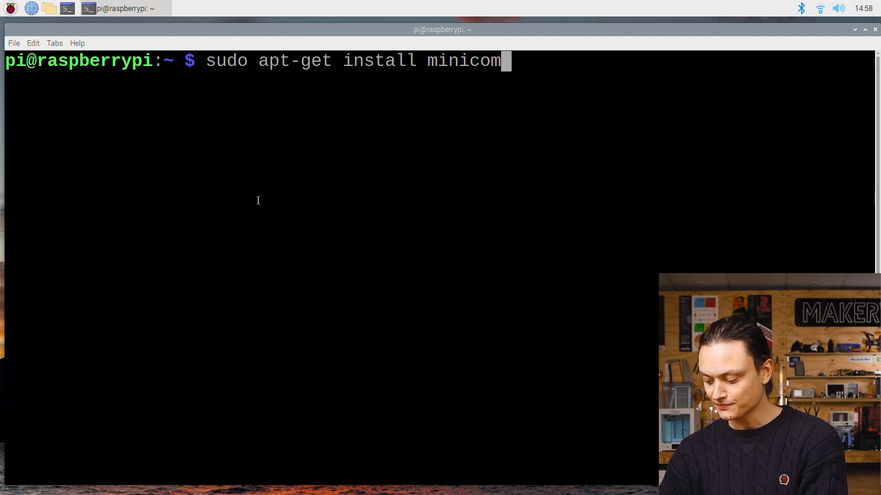
{"action": "key", "text": "Return"}
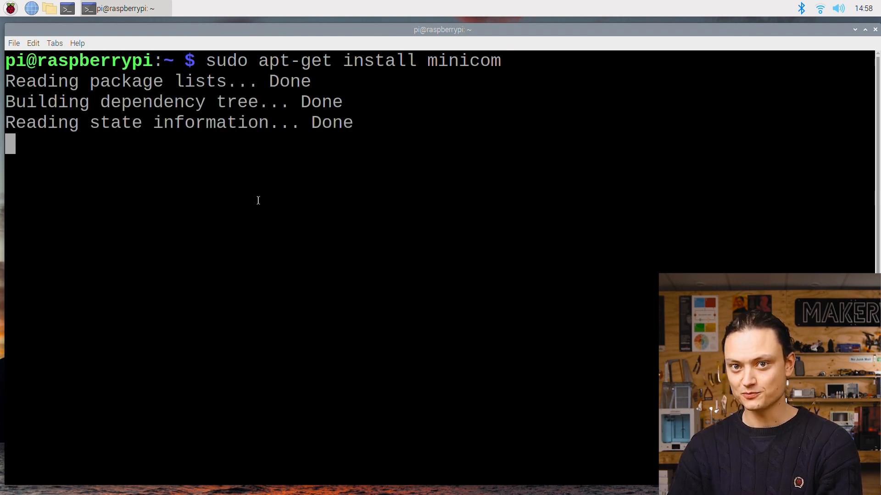
{"action": "type", "text": "Y/n] Y"}
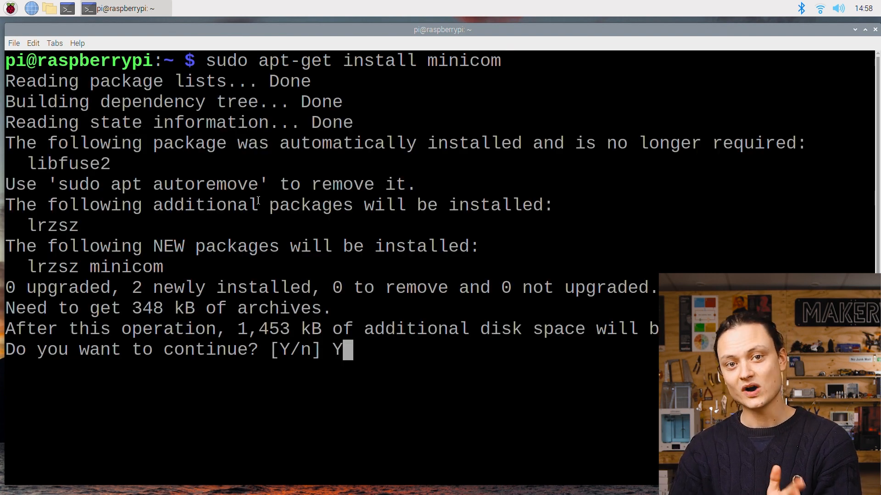
{"action": "key", "text": "Return"}
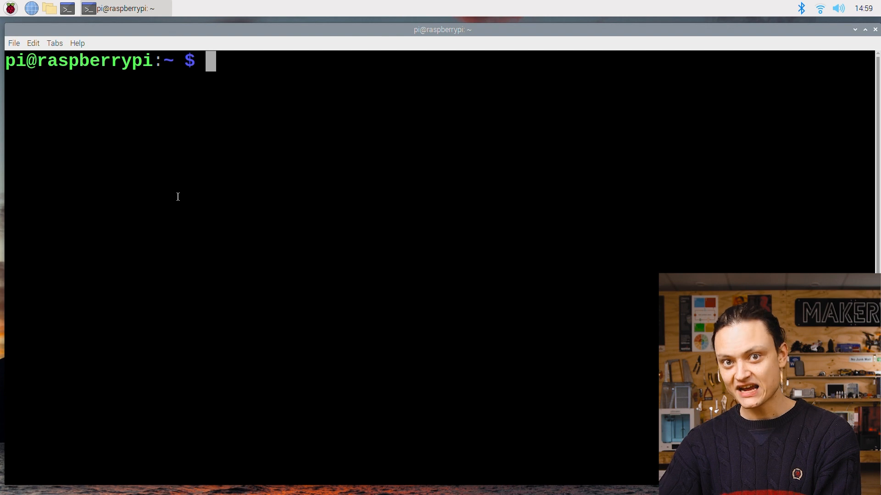
wget the SIM7600X-4G-HAT-Demo.7z archive from waveshare.com into the home folder.
{"action": "left_click", "coordinate": [219, 8]}
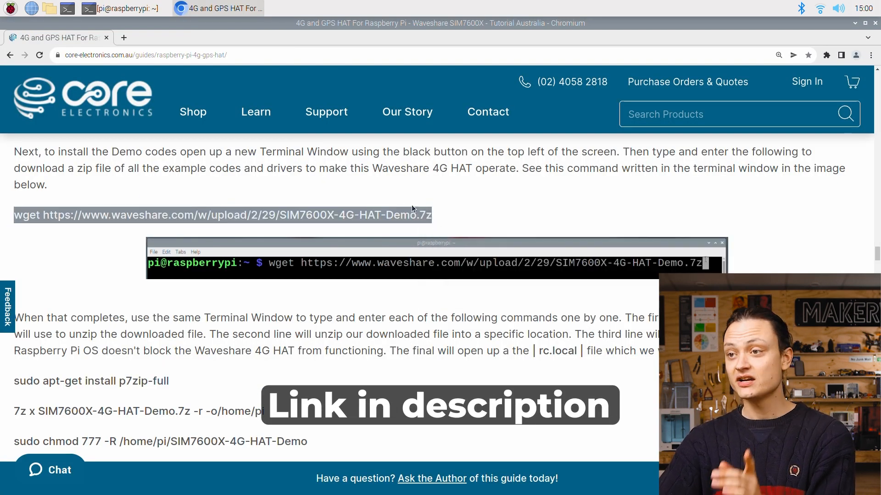
{"action": "left_click", "coordinate": [116, 8]}
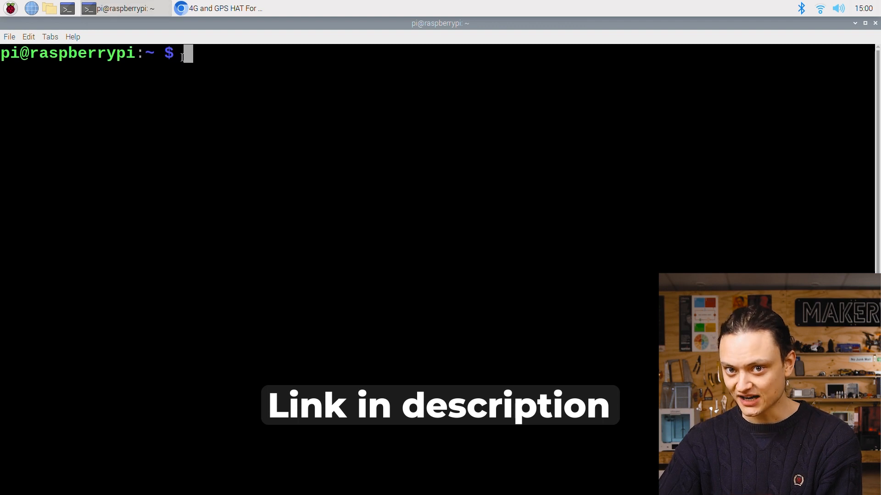
{"action": "type", "text": "wget https://www.waveshare.com/w/upload/2/29/SIM7600X-4G-HAT-Demo.7z"}
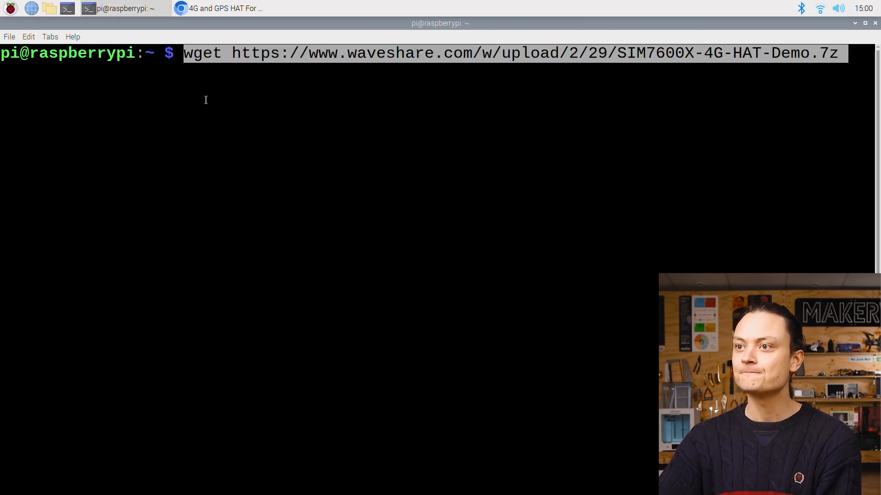
{"action": "key", "text": "Return"}
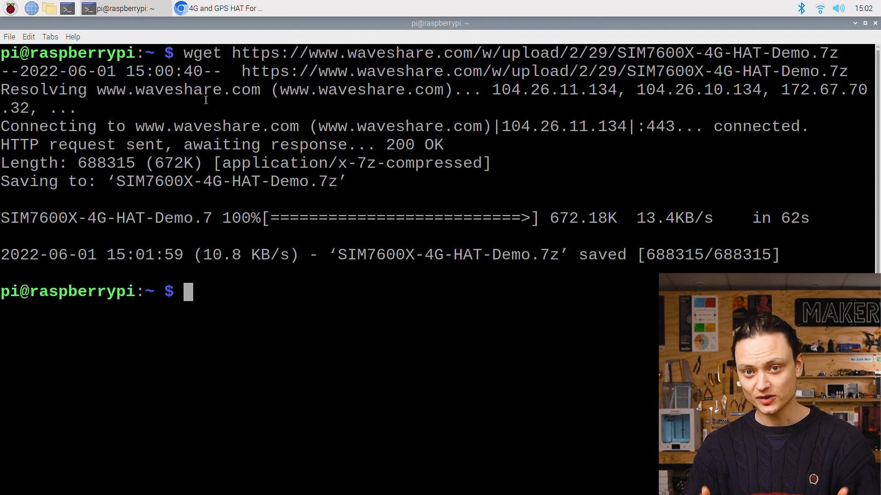
Install 7-Zip with 'sudo apt-get install p7zip-full' copied from the guide.
{"action": "left_click", "coordinate": [218, 8]}
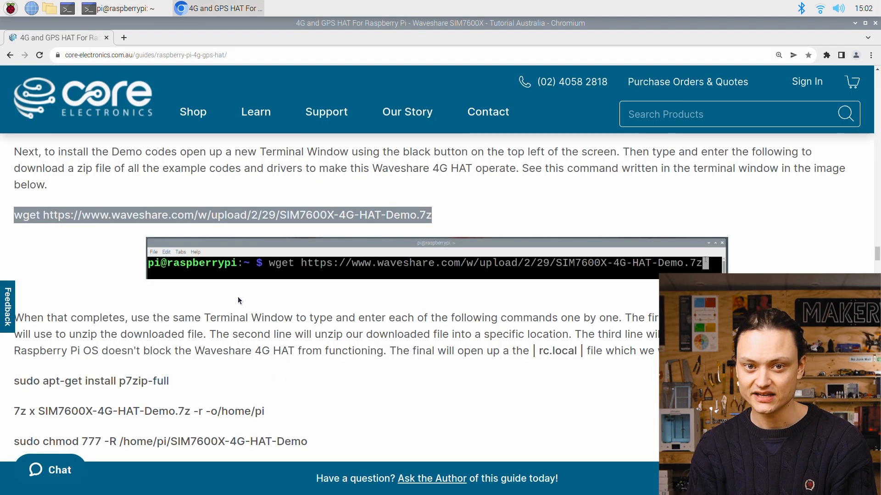
{"action": "scroll", "scroll_direction": "down", "scroll_amount": 3}
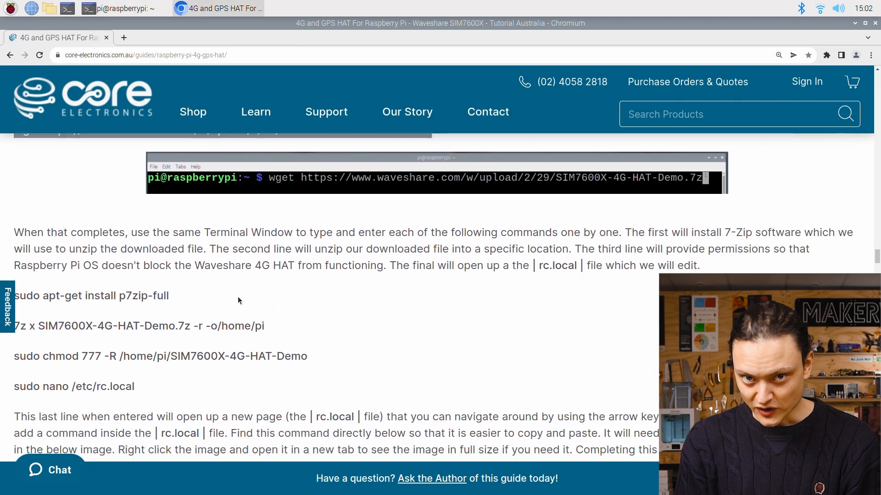
{"action": "scroll", "scroll_direction": "down", "scroll_amount": 3}
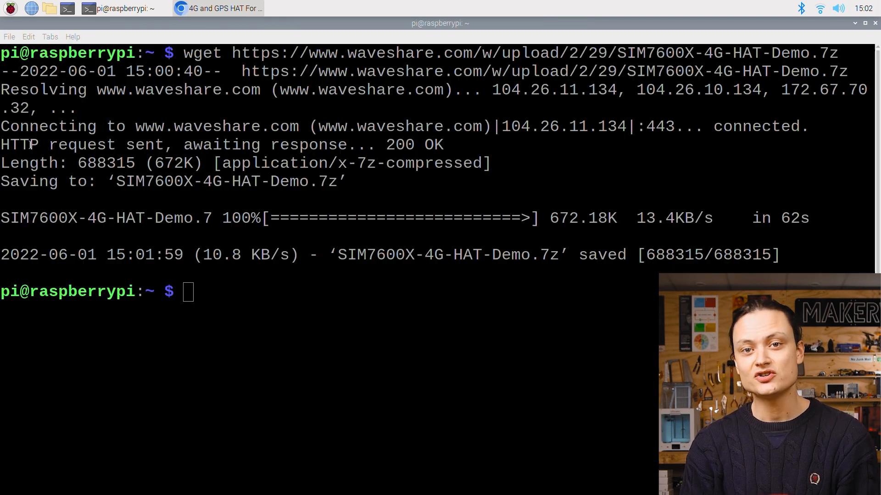
{"action": "type", "text": "sudo apt-get install p7zip-full"}
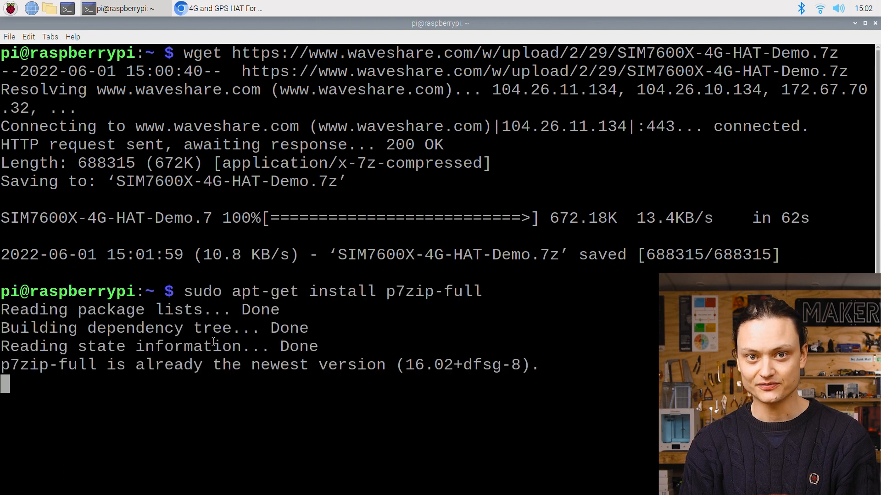
Extract the SIM7600X-4G-HAT-Demo archive with the guide's 7z x command.
{"action": "left_click", "coordinate": [219, 8]}
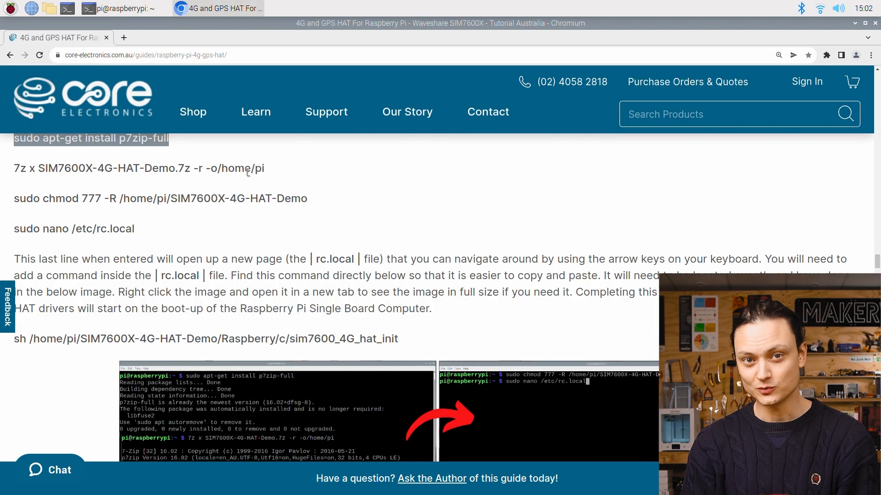
{"action": "double_click", "coordinate": [138, 168]}
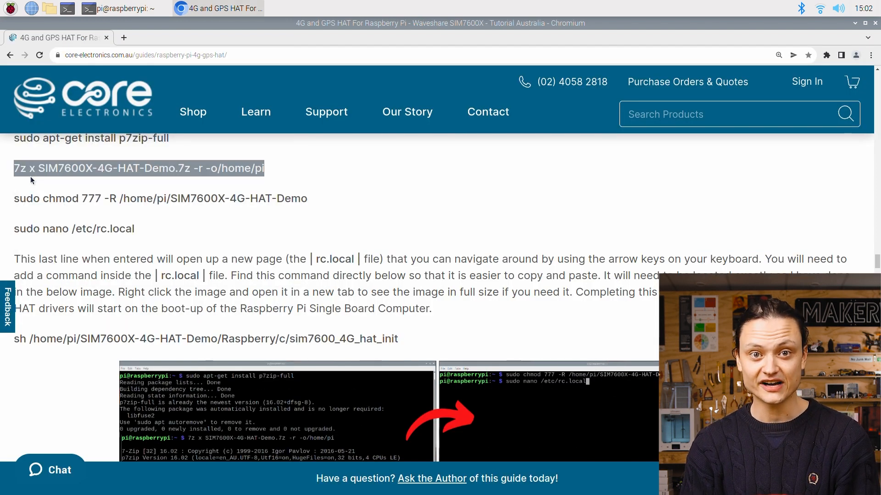
{"action": "left_click", "coordinate": [118, 8]}
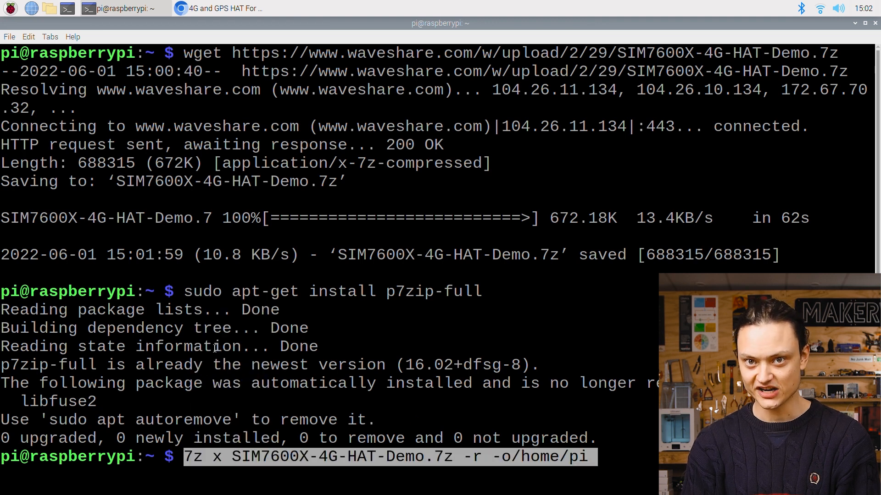
{"action": "key", "text": "Return"}
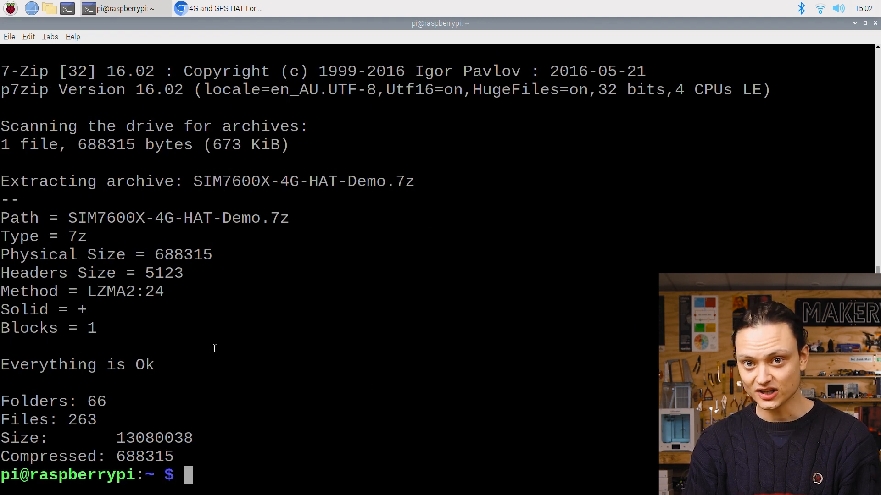
Give the SIM7600X-4G-HAT-Demo folder full permissions with 'sudo chmod 777 -R'.
{"action": "left_click", "coordinate": [219, 8]}
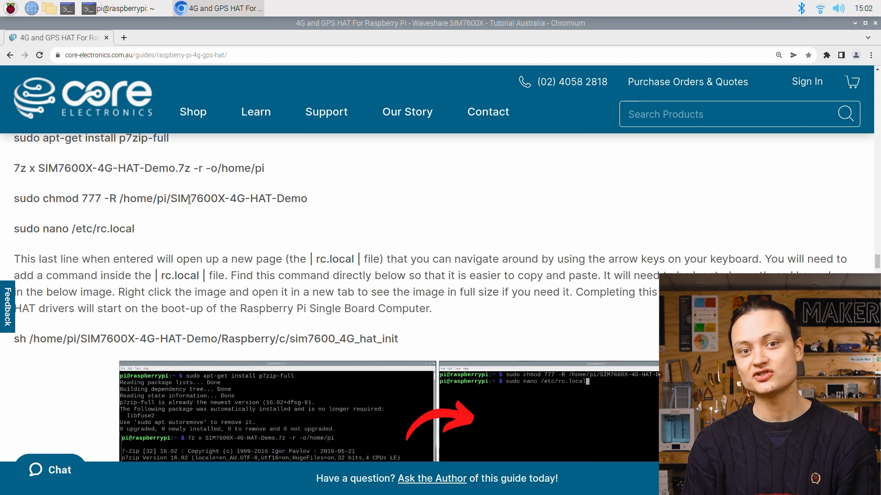
{"action": "left_click", "coordinate": [116, 8]}
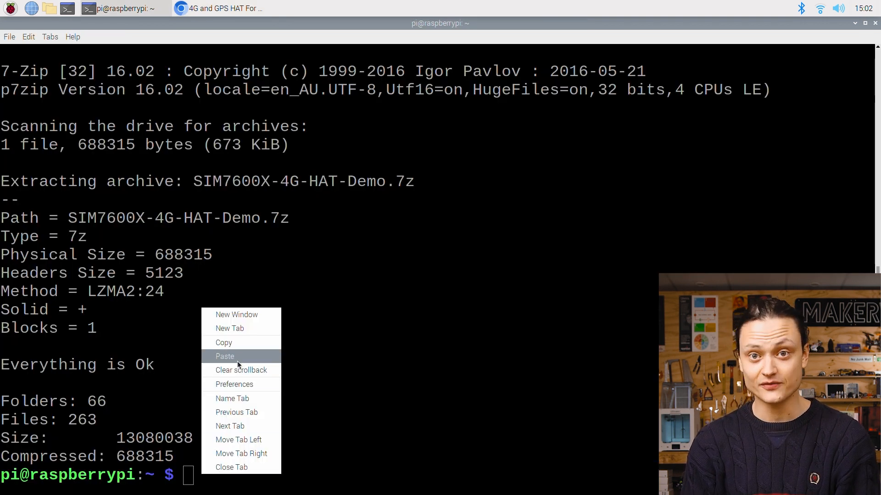
{"action": "left_click", "coordinate": [225, 356]}
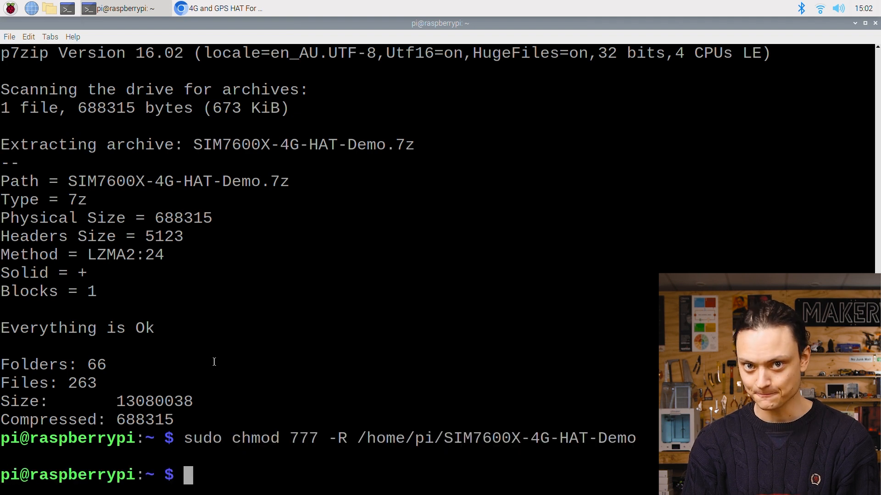
{"action": "left_click", "coordinate": [218, 8]}
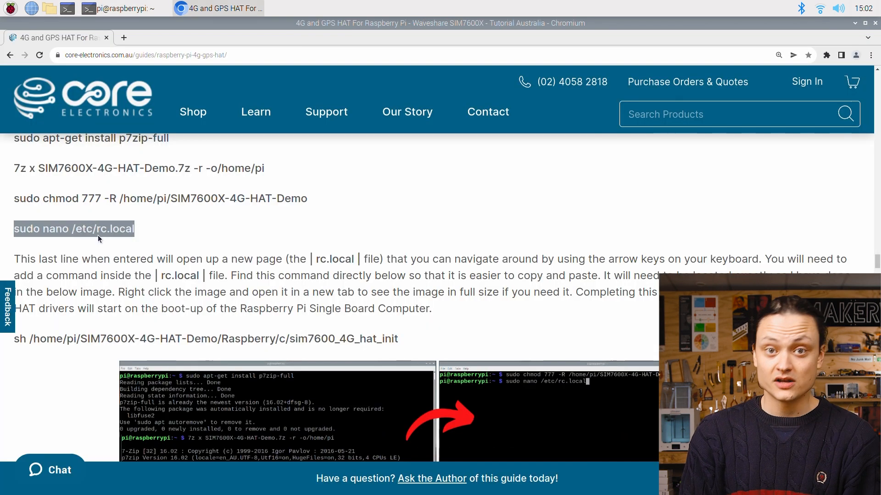
Open /etc/rc.local in nano and find the startup line in the guide.
{"action": "left_click", "coordinate": [112, 8]}
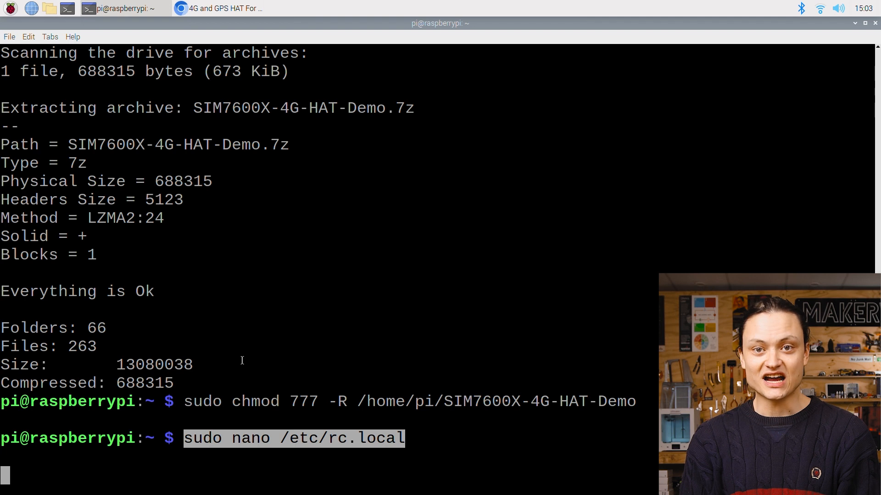
{"action": "key", "text": "Return"}
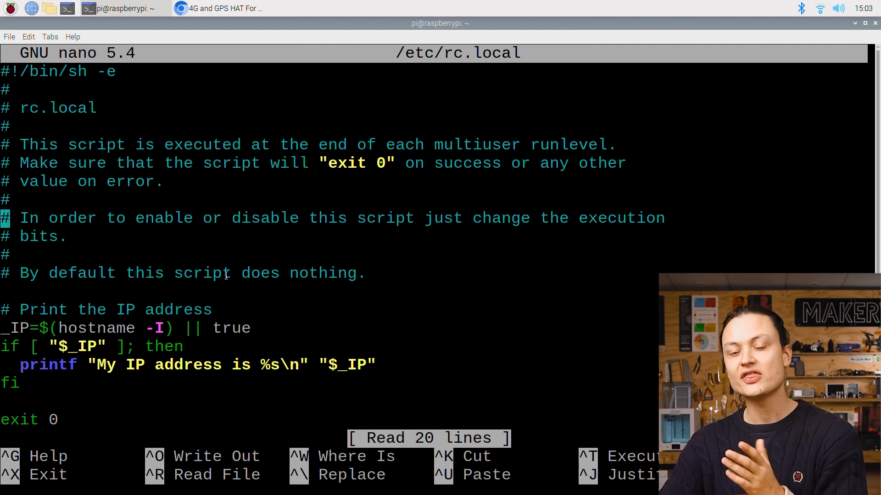
{"action": "left_click", "coordinate": [219, 8]}
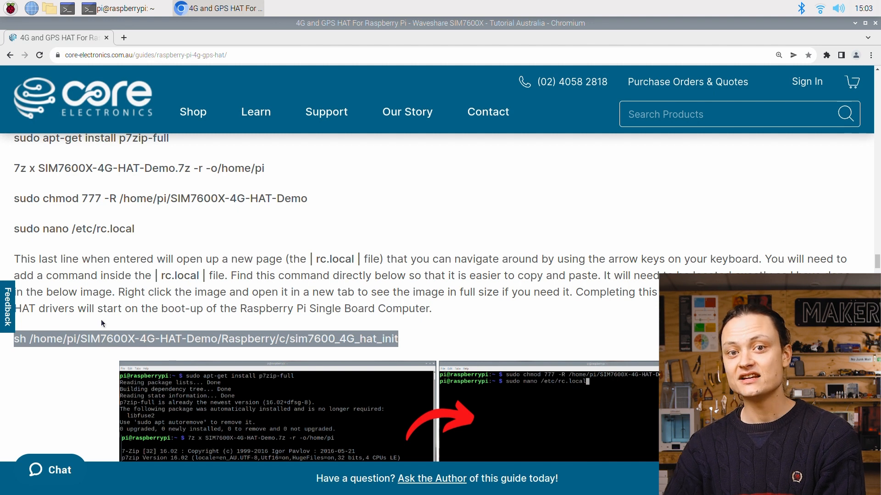
{"action": "scroll", "scroll_direction": "down", "scroll_amount": 3}
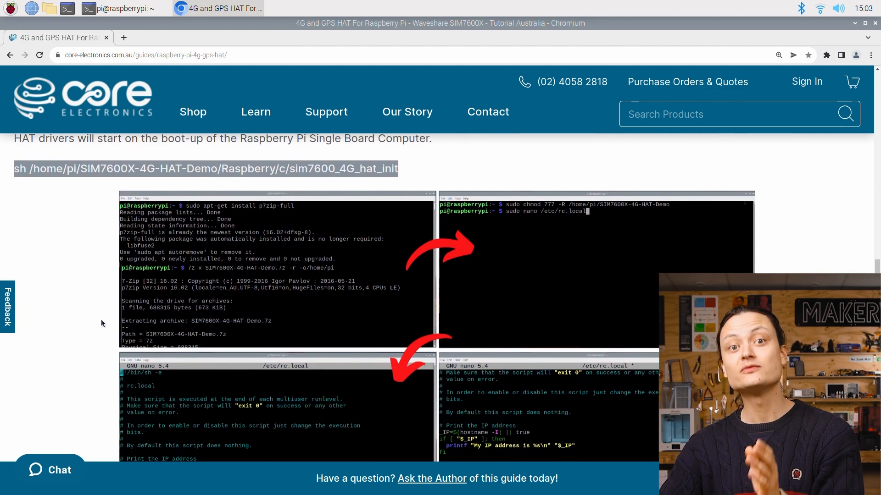
Paste the sim7600_4G_hat_init line above exit 0, then save and close nano.
{"action": "left_click", "coordinate": [116, 9]}
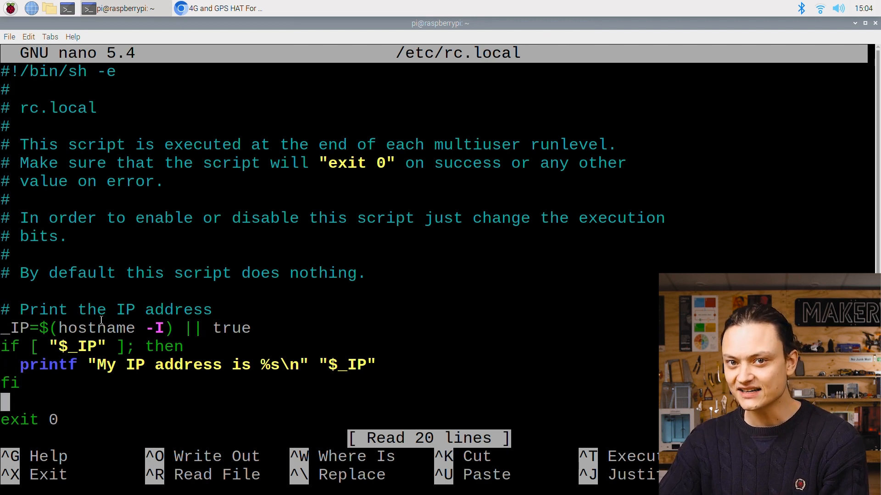
{"action": "right_click", "coordinate": [20, 402]}
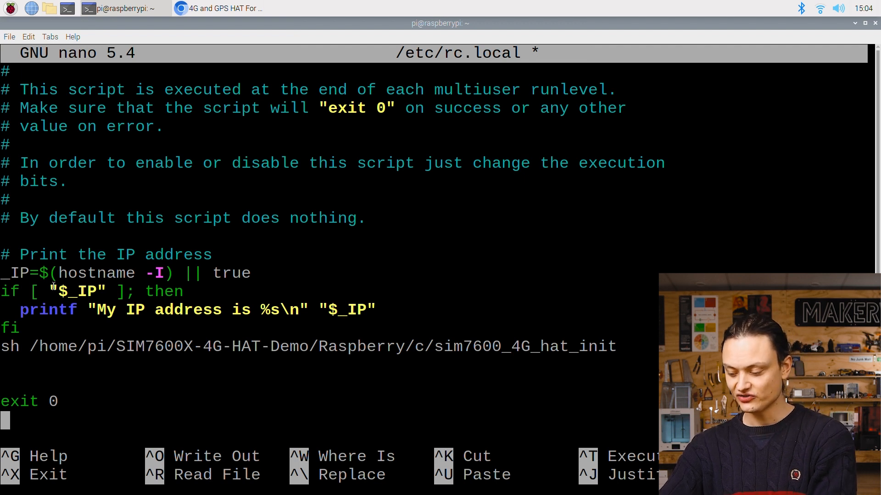
{"action": "key", "text": "ctrl+x"}
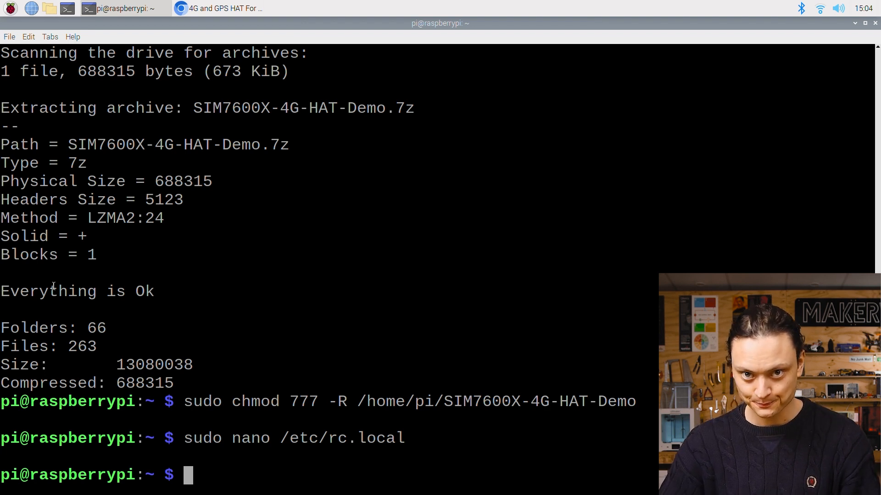
From the bcm2835 folder run 'chmod +x configure && ./configure && sudo make && sudo make install'.
{"action": "left_click", "coordinate": [219, 8]}
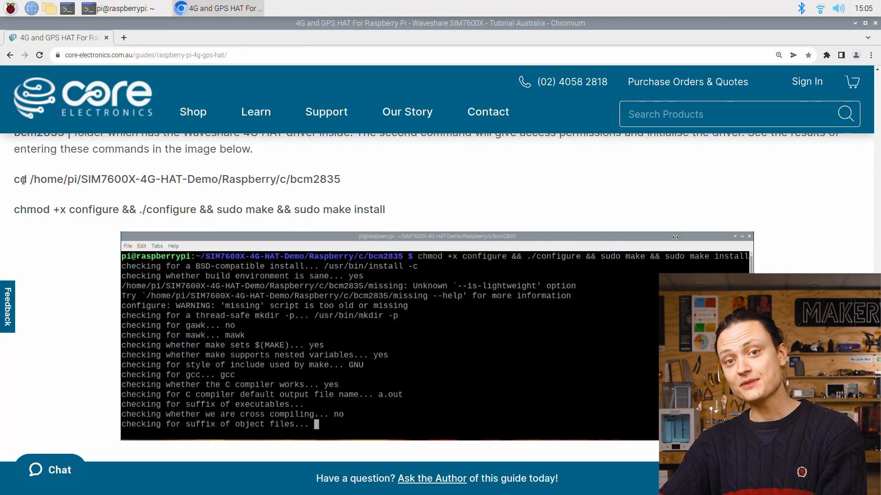
{"action": "right_click", "coordinate": [177, 178]}
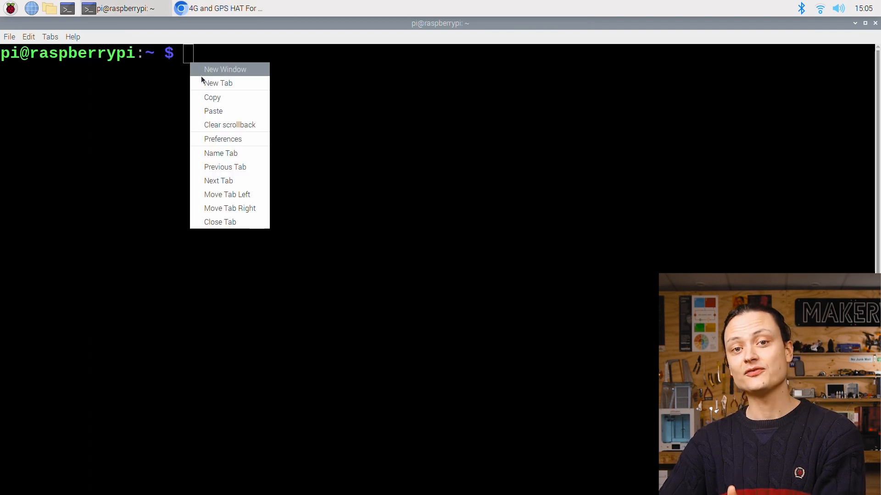
{"action": "left_click", "coordinate": [213, 111]}
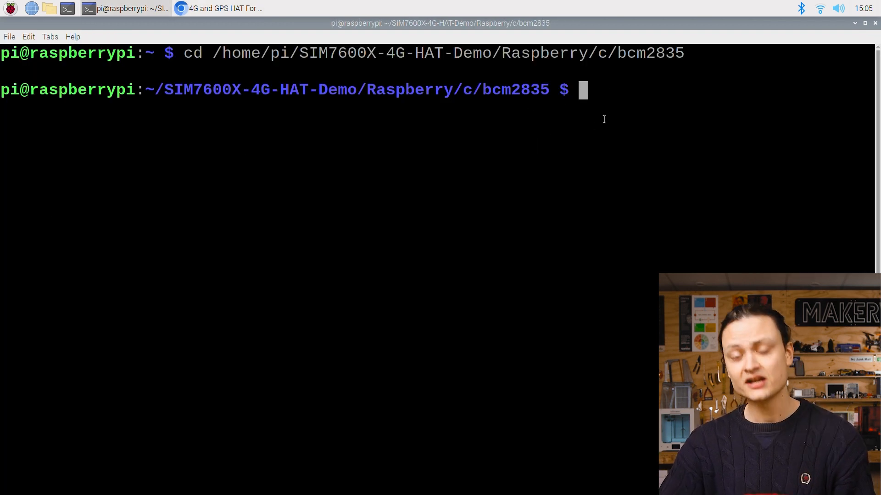
{"action": "type", "text": "chmod +x configure && ./configure && sudo make && sudo make install"}
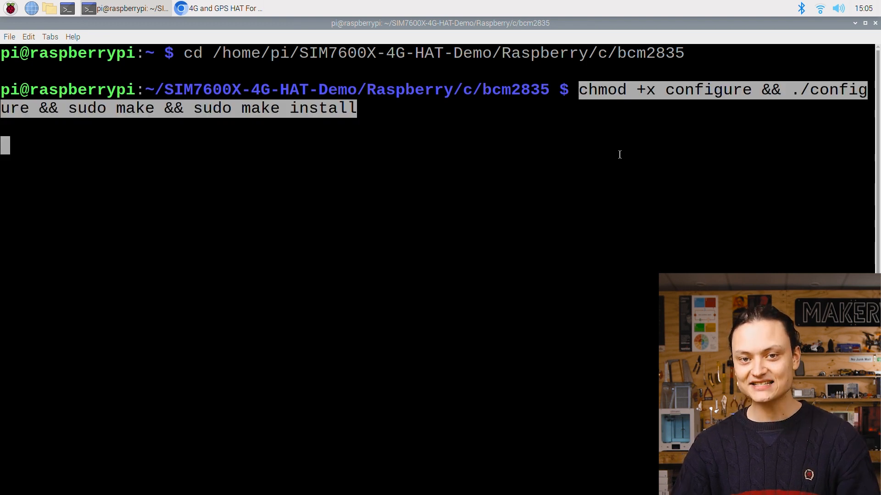
{"action": "key", "text": "Return"}
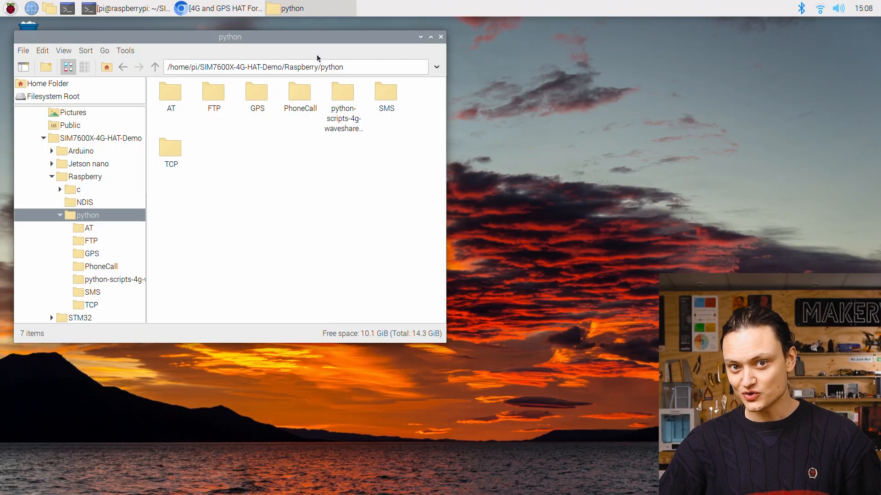
{"action": "mouse_move", "coordinate": [299, 100]}
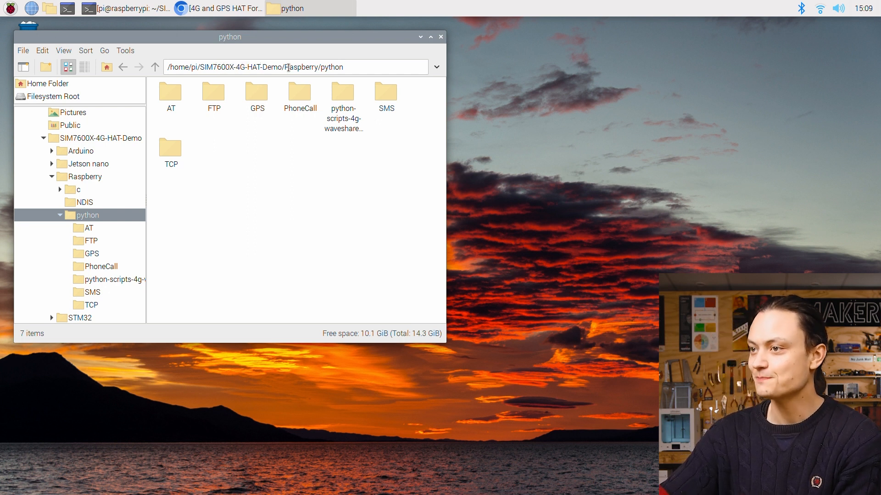
Open the PhoneCall folder and load PhoneCall.py into Thonny.
{"action": "double_click", "coordinate": [299, 93]}
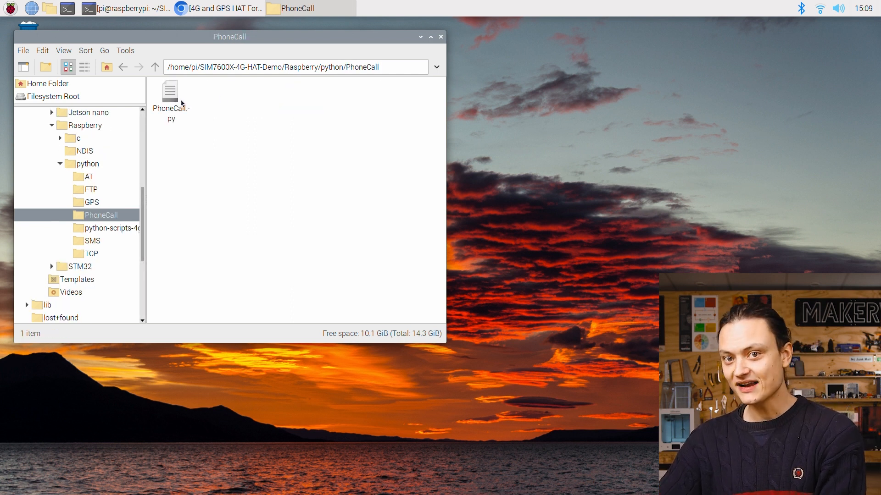
{"action": "mouse_move", "coordinate": [171, 92]}
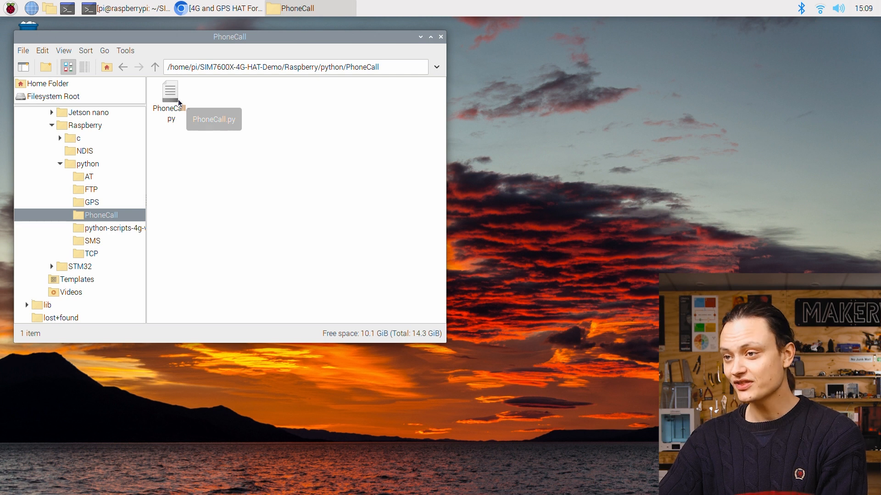
{"action": "double_click", "coordinate": [169, 93]}
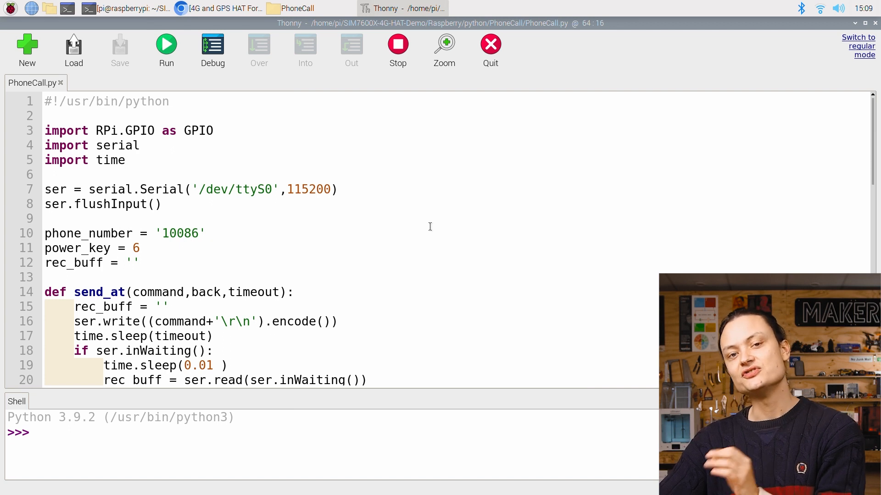
Replace the phone_number value in PhoneCall.py with the new number, save, and run it to place the call.
{"action": "double_click", "coordinate": [177, 233]}
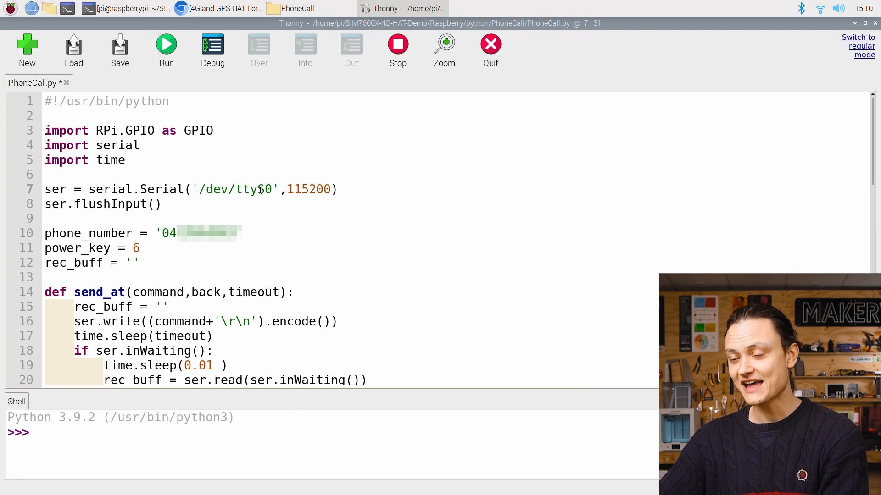
{"action": "double_click", "coordinate": [309, 189]}
{"action": "type", "text": "S"}
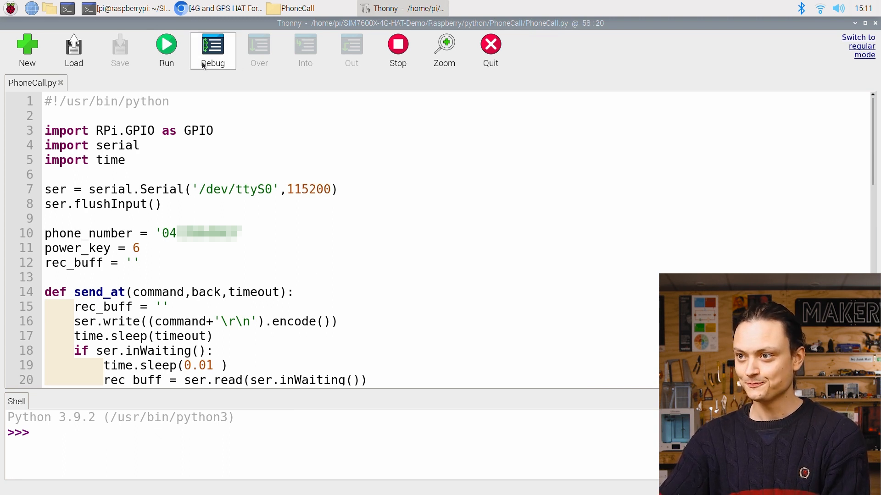
{"action": "left_click", "coordinate": [166, 48]}
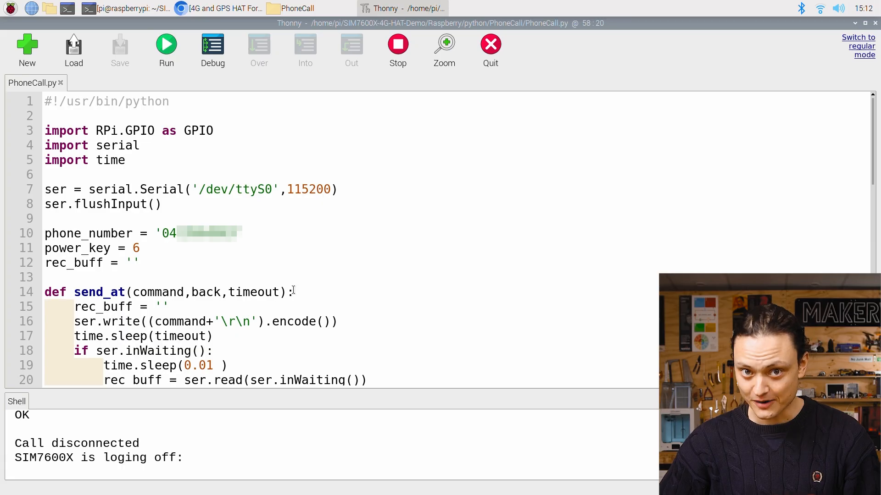
{"action": "left_click", "coordinate": [296, 9]}
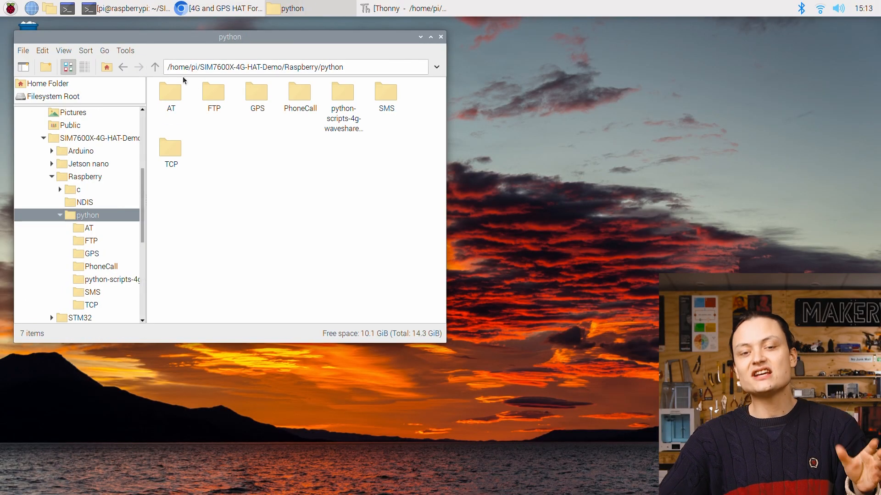
Open GPS.py from the GPS demo folder so it loads in Thonny.
{"action": "double_click", "coordinate": [256, 93]}
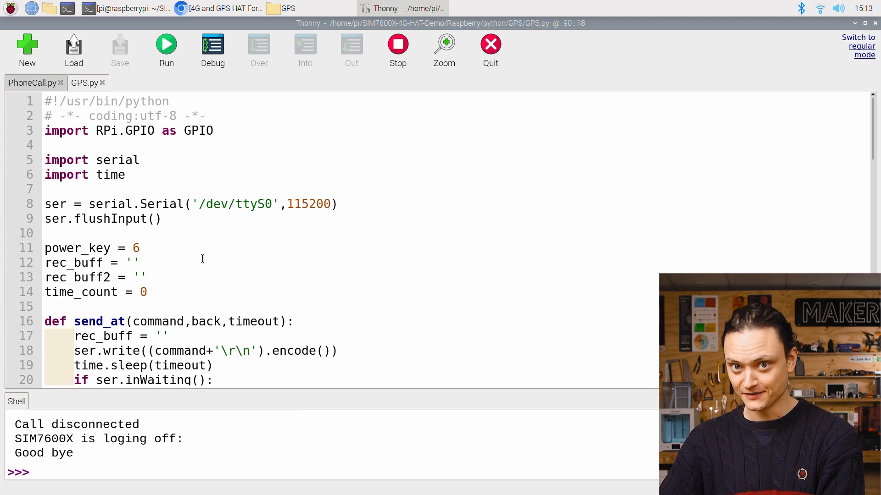
Run GPS.py so the shell streams +CGPSINFO latitude/longitude readings.
{"action": "left_click", "coordinate": [166, 44]}
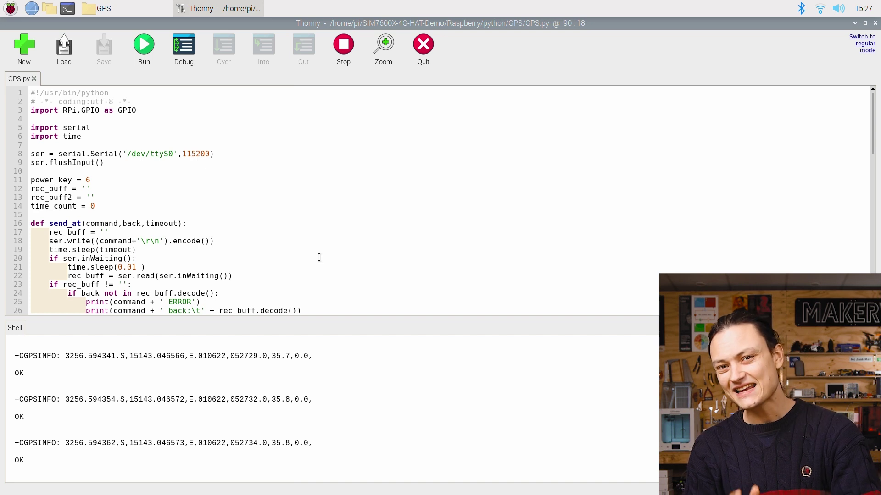
Scroll the Core Electronics guide to its Downloads section for the scripts and STL zip.
{"action": "left_click", "coordinate": [299, 8]}
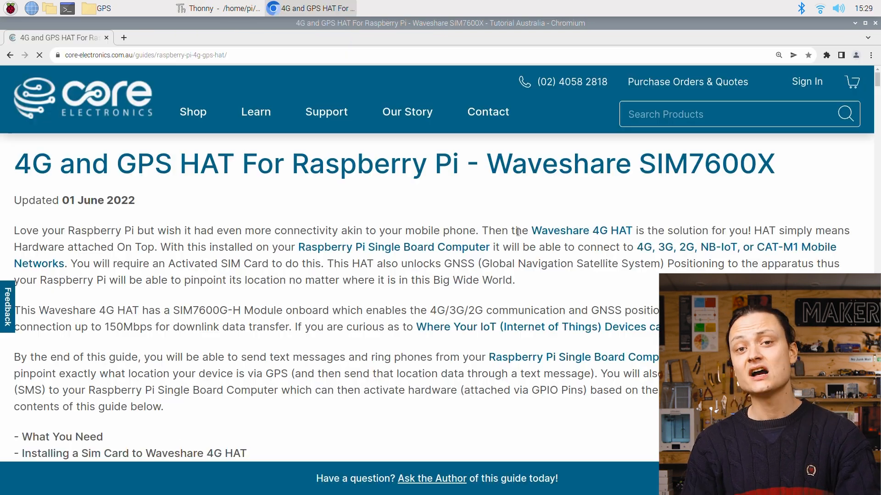
{"action": "scroll", "scroll_direction": "down", "scroll_amount": 3}
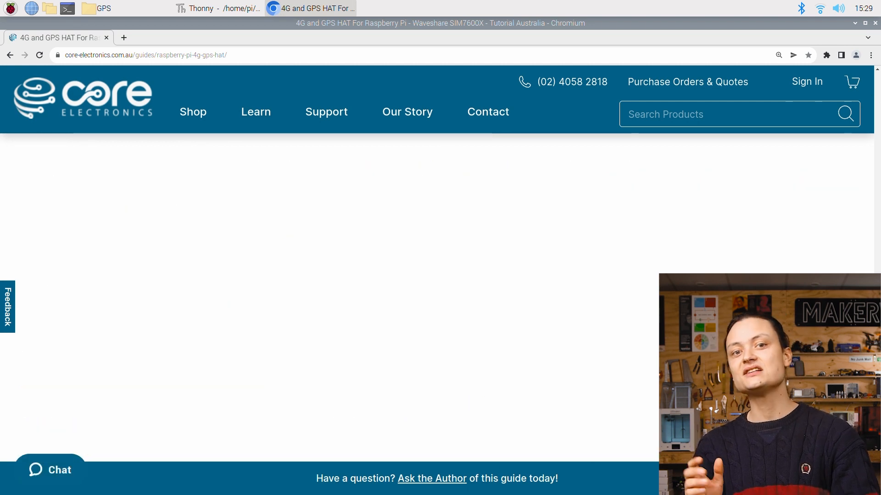
{"action": "scroll", "scroll_direction": "down", "scroll_amount": 3}
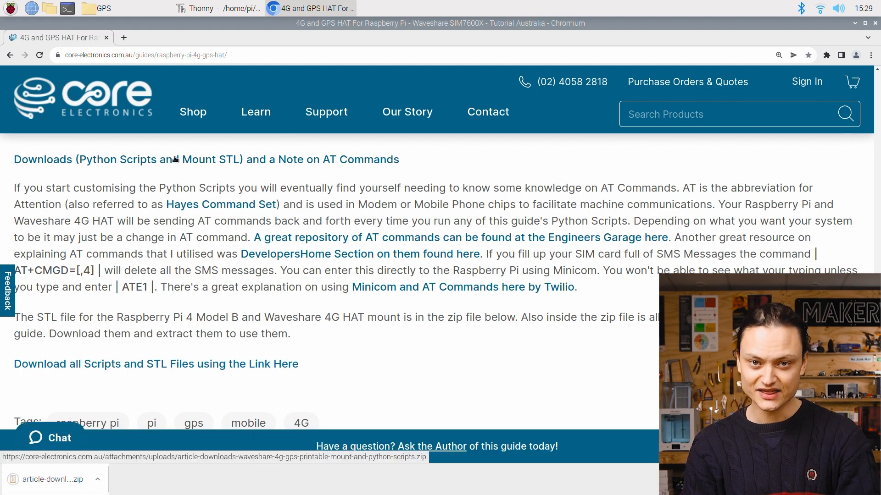
Open GPS-Human-Readable-Final.py from python-scripts-4g-waveshare-hat and stop the running raw GPS readout.
{"action": "left_click", "coordinate": [219, 8]}
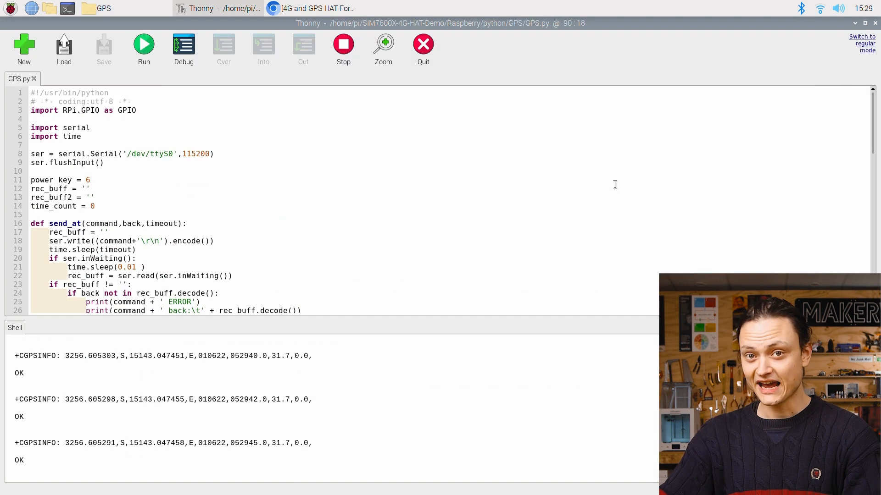
{"action": "left_click", "coordinate": [101, 8]}
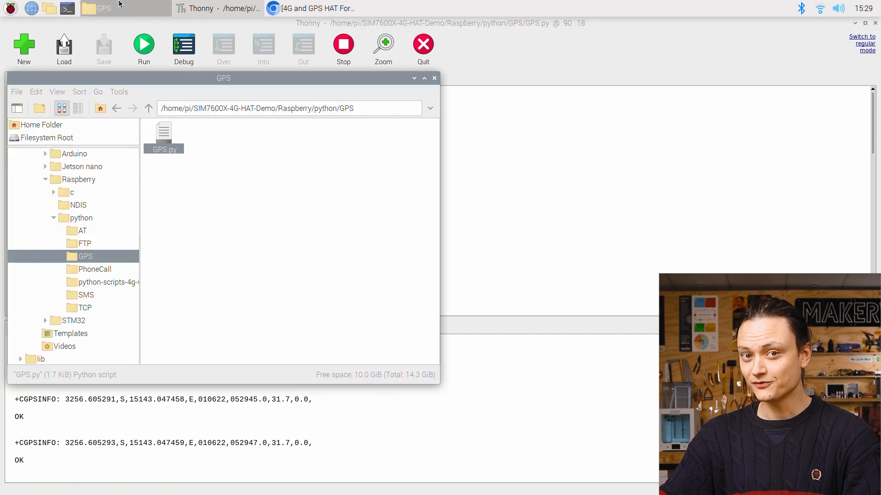
{"action": "left_click", "coordinate": [149, 109]}
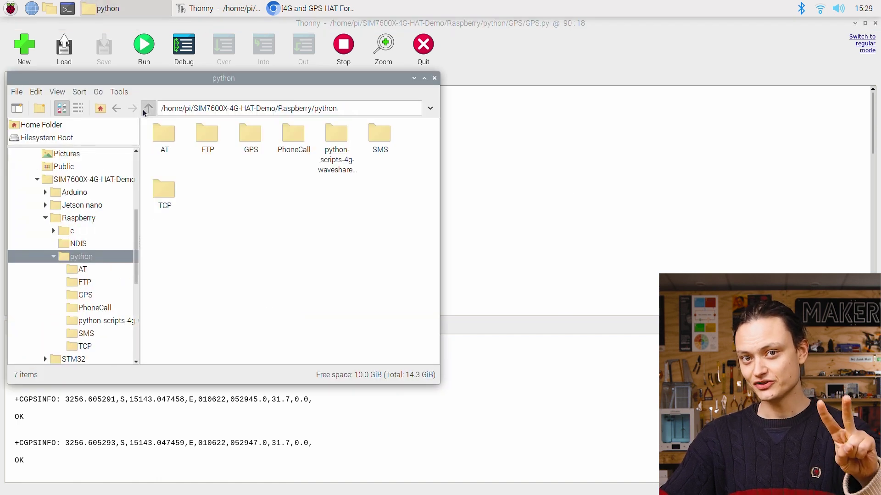
{"action": "double_click", "coordinate": [336, 138]}
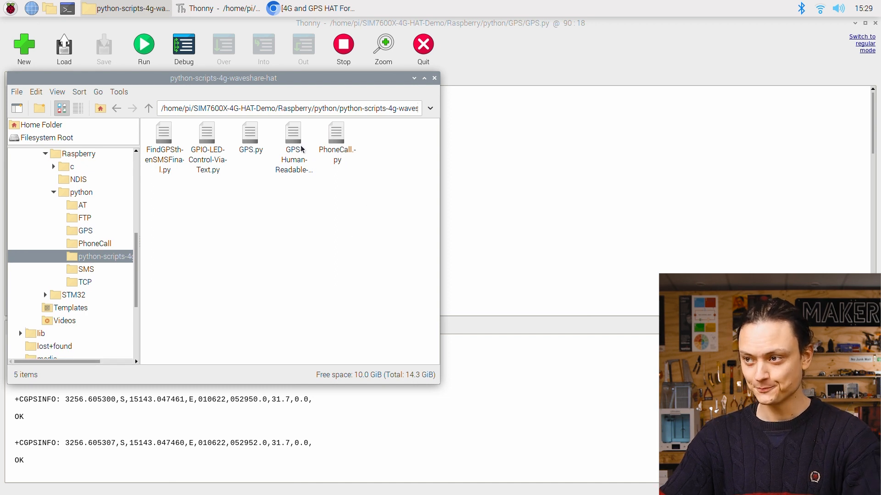
{"action": "double_click", "coordinate": [294, 134]}
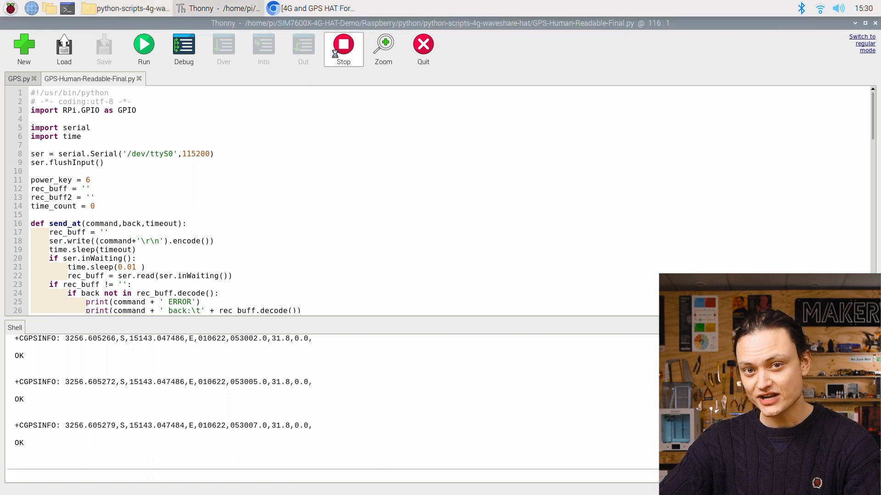
{"action": "left_click", "coordinate": [343, 46]}
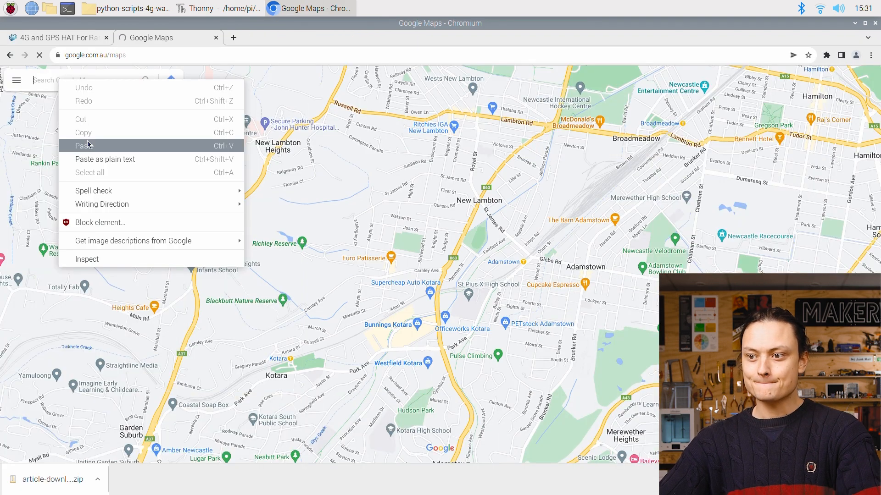
Search Google Maps for -32.943424, 151.717458 and zoom out to see it pinned near Adamstown, NSW.
{"action": "left_click", "coordinate": [86, 146]}
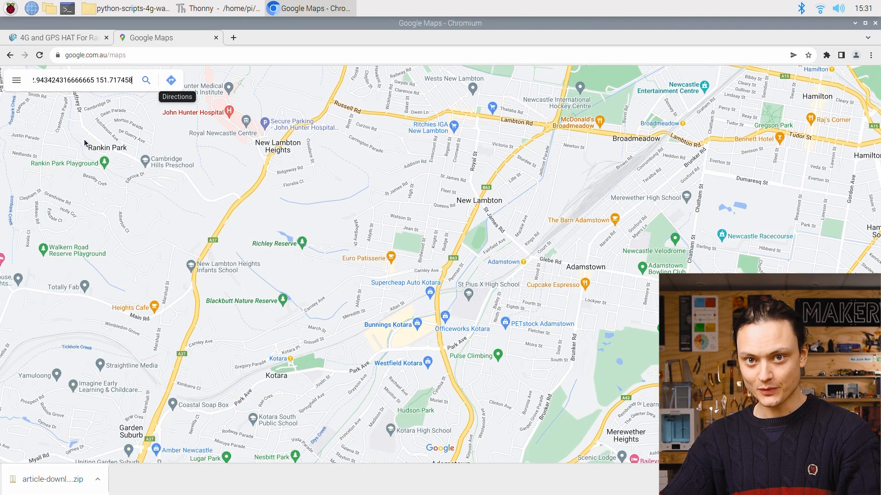
{"action": "left_click", "coordinate": [146, 80]}
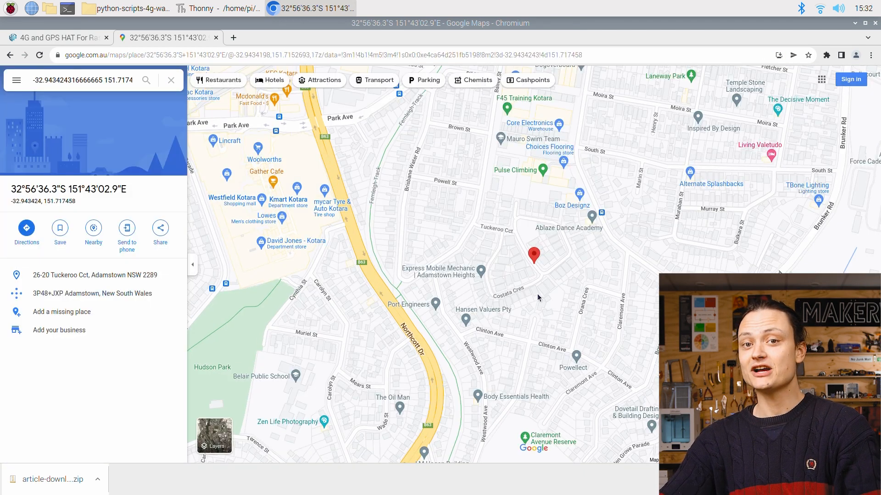
{"action": "scroll", "scroll_direction": "down", "scroll_amount": 3}
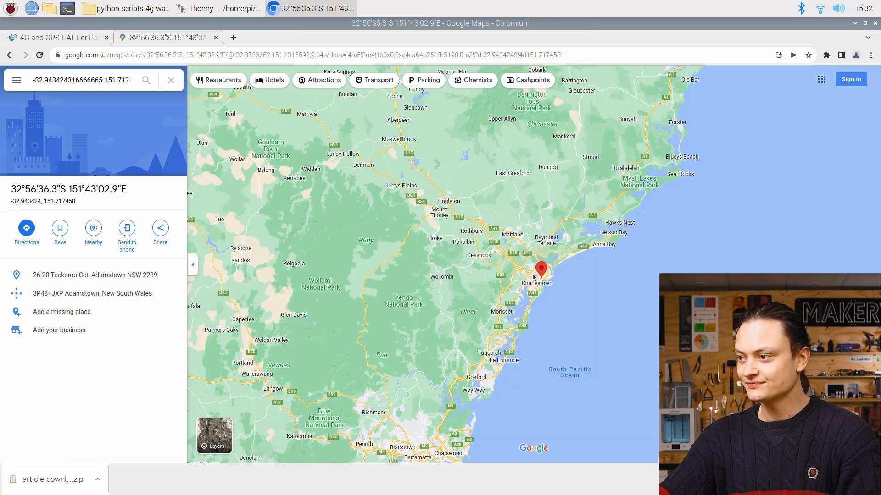
{"action": "scroll", "scroll_direction": "down", "scroll_amount": 3}
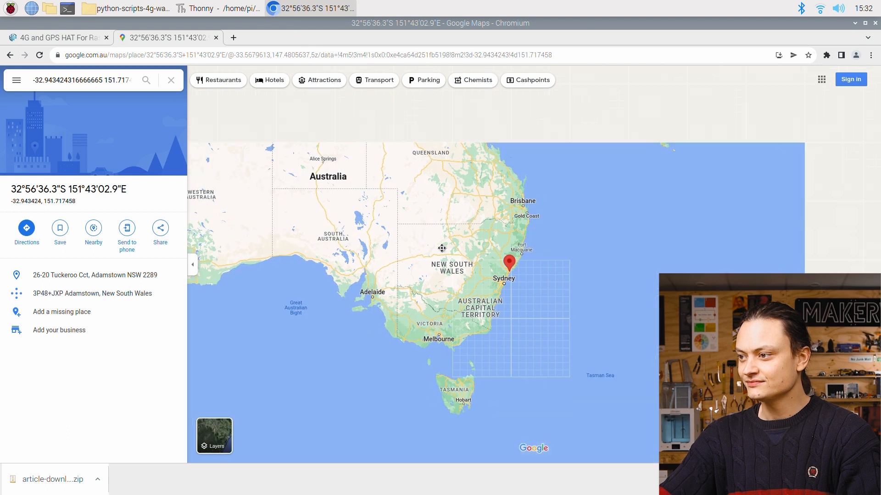
{"action": "scroll", "scroll_direction": "down", "scroll_amount": 3}
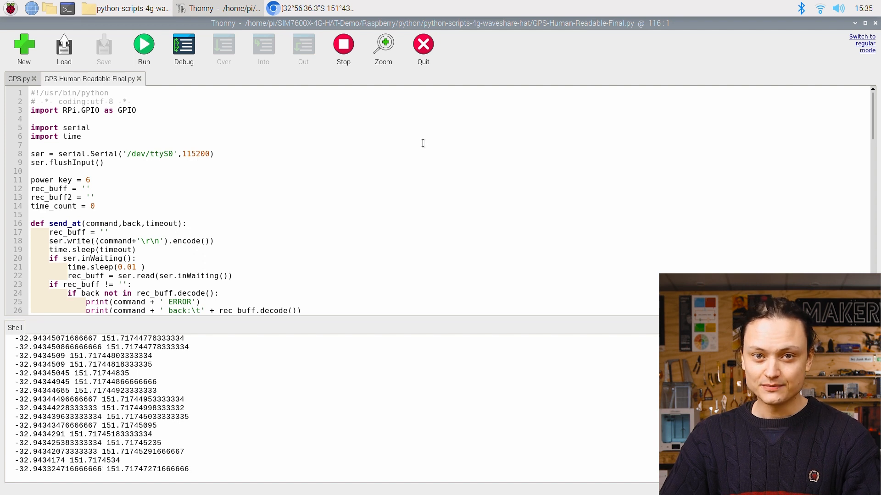
{"action": "mouse_move", "coordinate": [332, 85]}
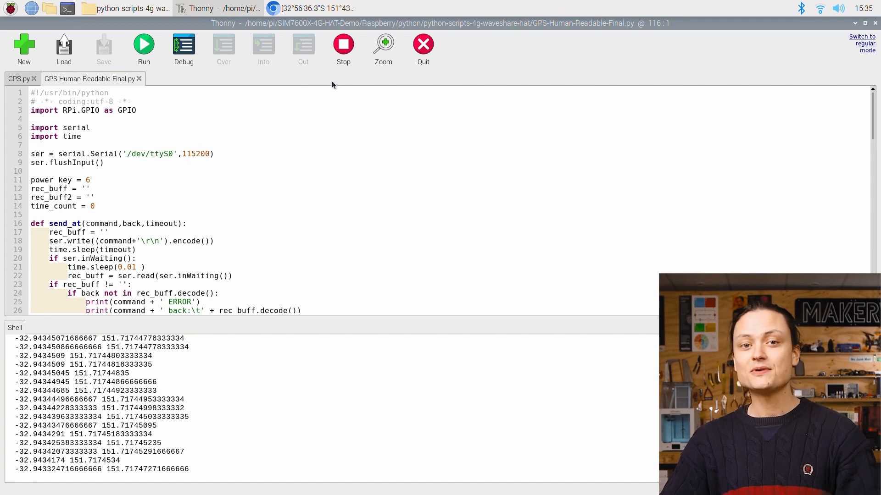
Open FindGPSthenSMSFinal.py and replace 'Your Number Here' with a real number starting 04.
{"action": "left_click", "coordinate": [125, 8]}
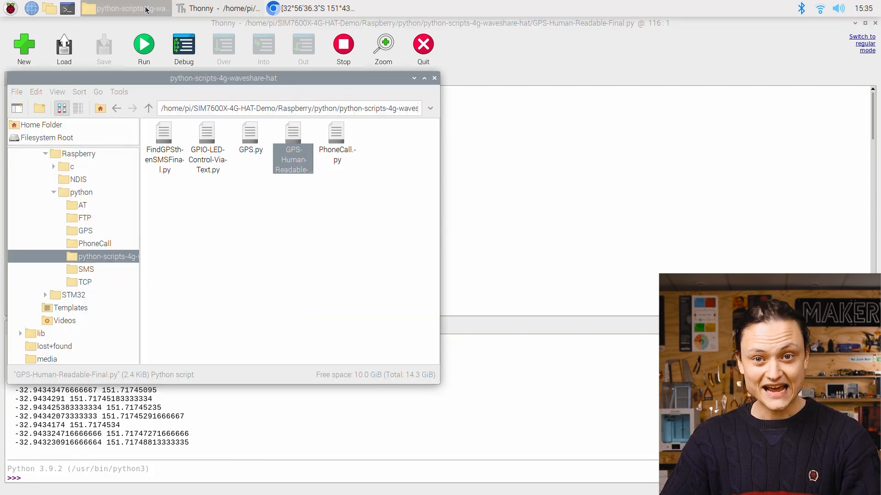
{"action": "mouse_move", "coordinate": [843, 36]}
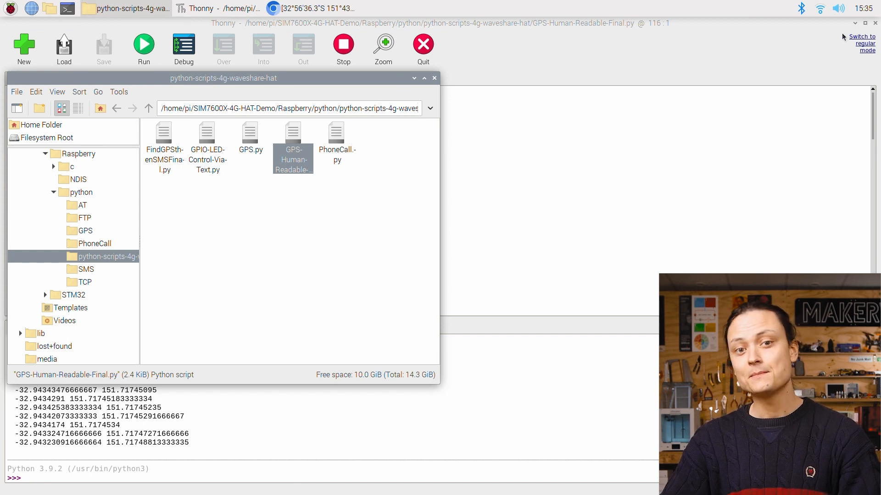
{"action": "mouse_move", "coordinate": [187, 142]}
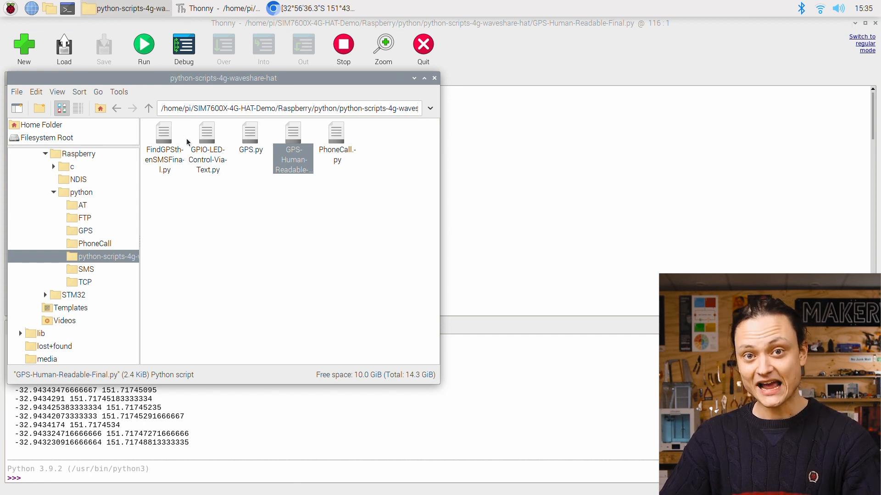
{"action": "left_click", "coordinate": [164, 138]}
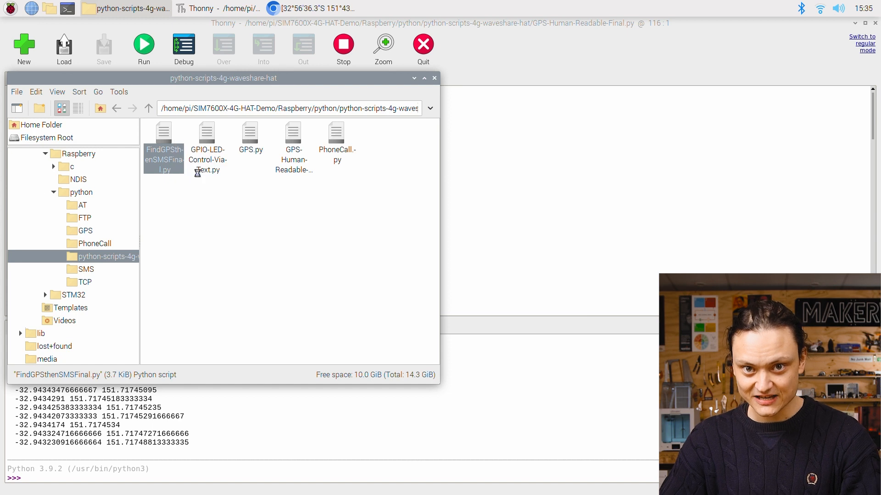
{"action": "double_click", "coordinate": [164, 134]}
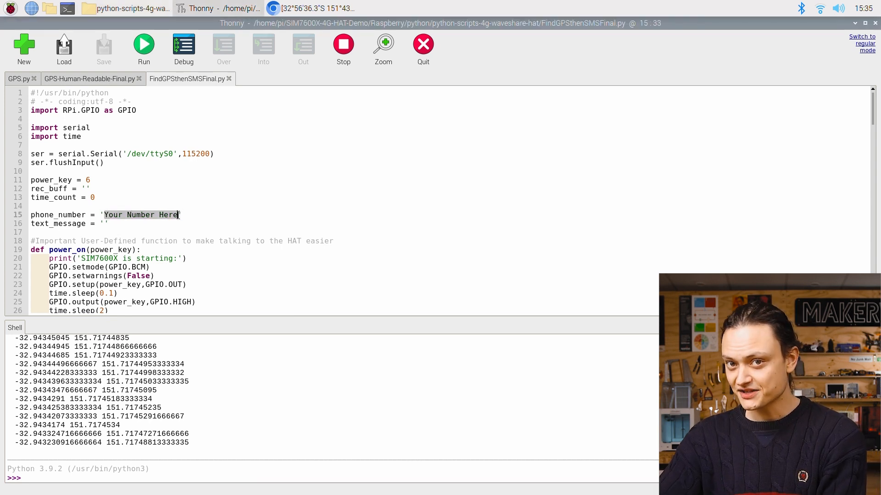
{"action": "type", "text": "04"}
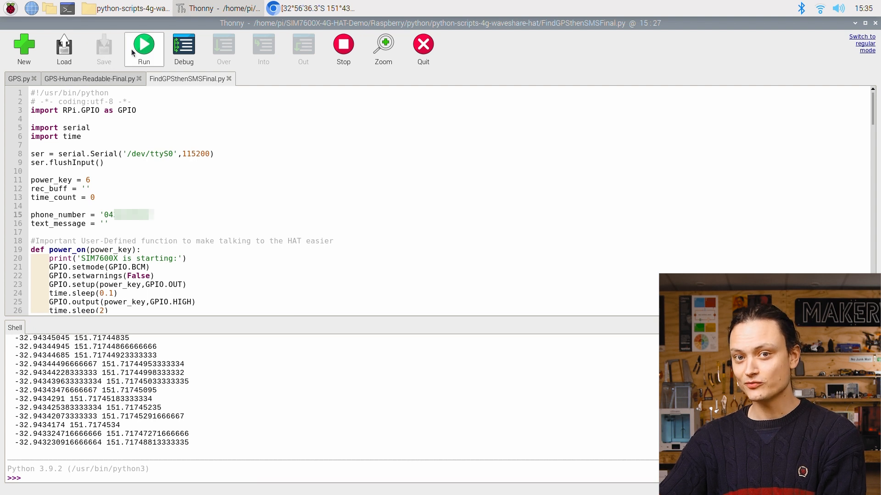
Run FindGPSthenSMSFinal.py so it texts the current location.
{"action": "left_click", "coordinate": [143, 45]}
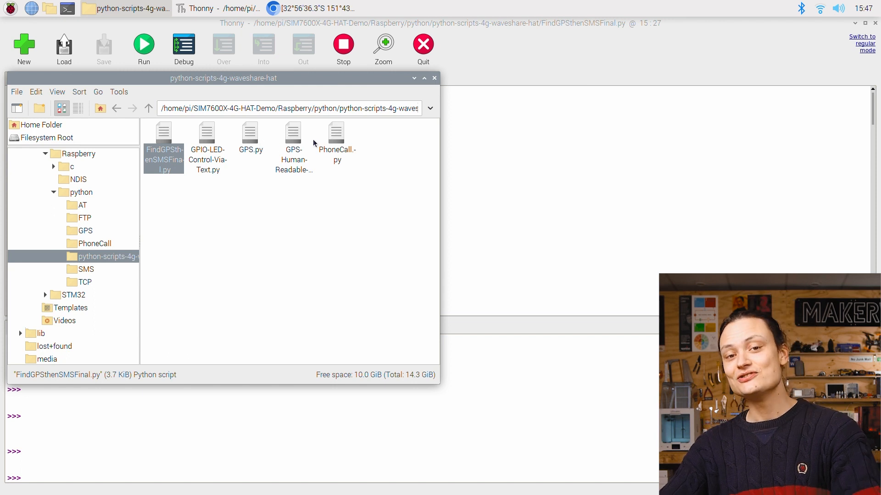
Open GPIO-LED-Control-Via-Text.py in Thonny and run it.
{"action": "left_click", "coordinate": [208, 143]}
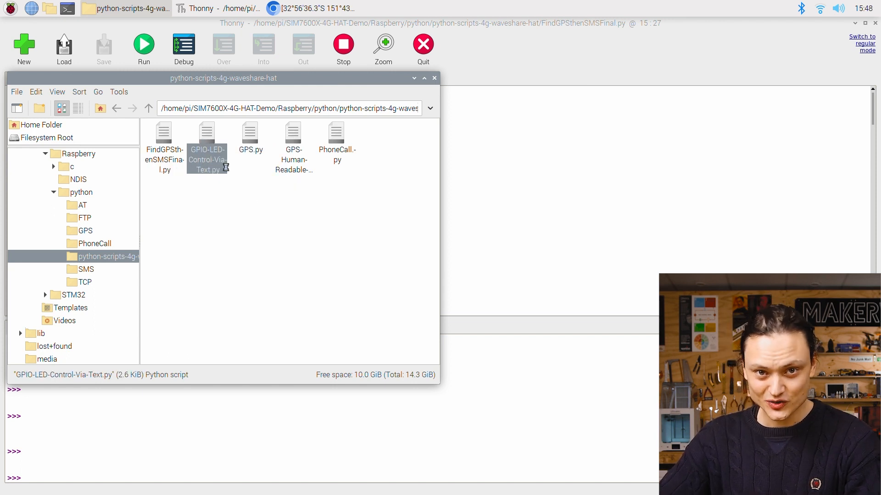
{"action": "double_click", "coordinate": [207, 138]}
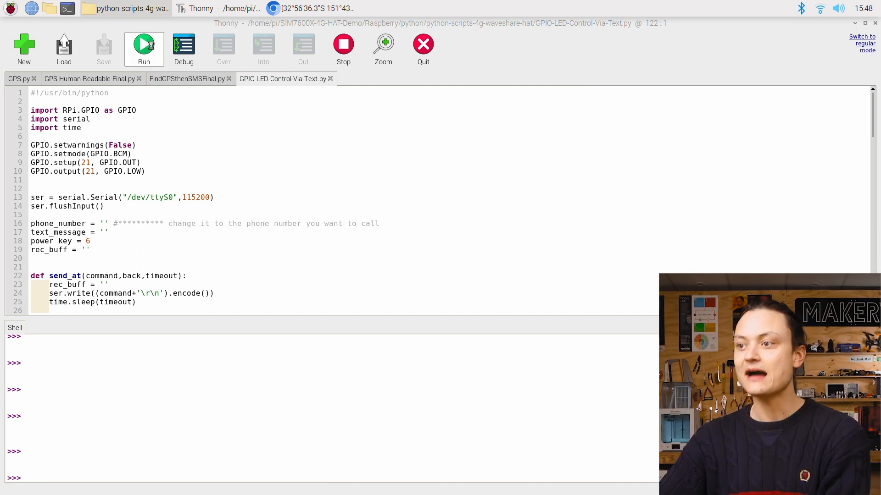
{"action": "left_click", "coordinate": [144, 45]}
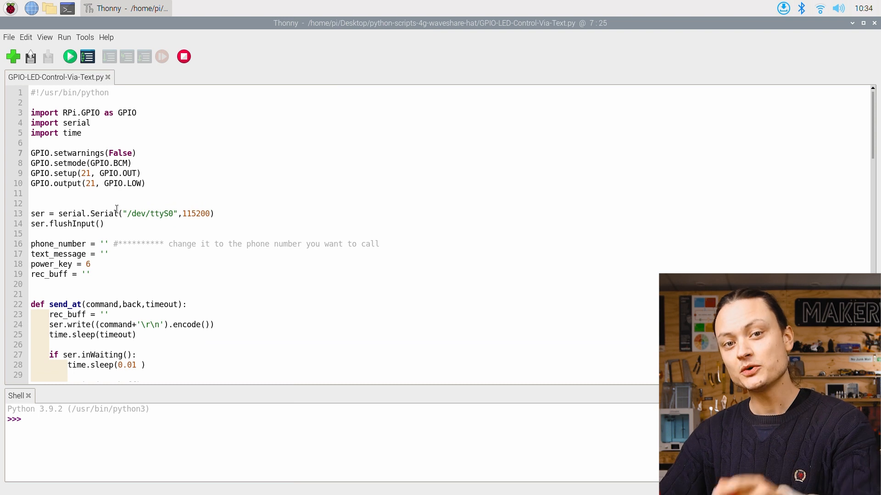
{"action": "scroll", "scroll_direction": "down", "scroll_amount": 3}
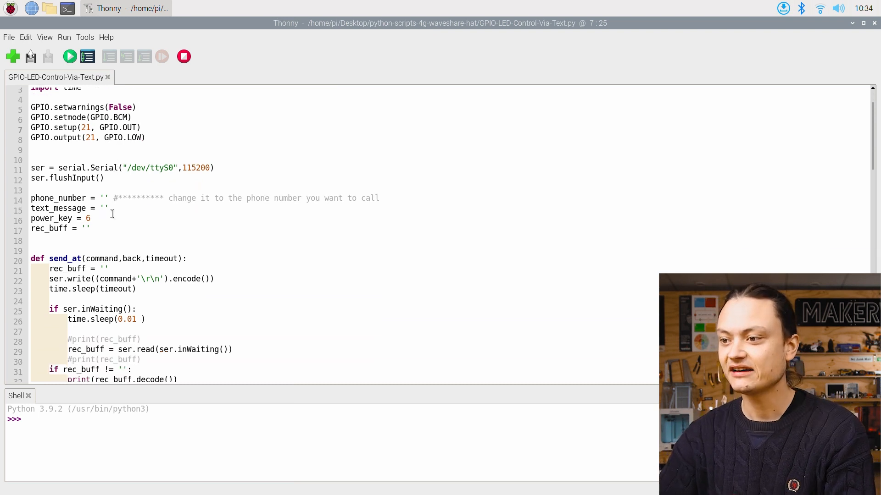
{"action": "scroll", "scroll_direction": "down", "scroll_amount": 3}
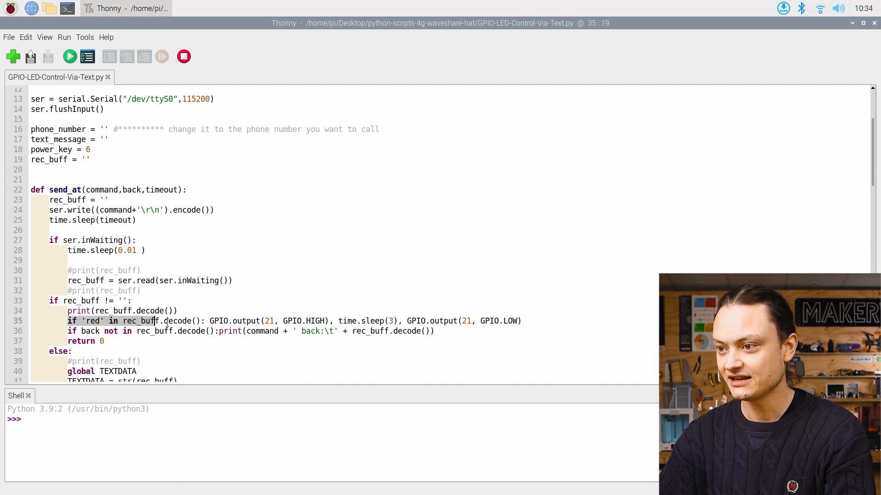
{"action": "left_click", "coordinate": [208, 321]}
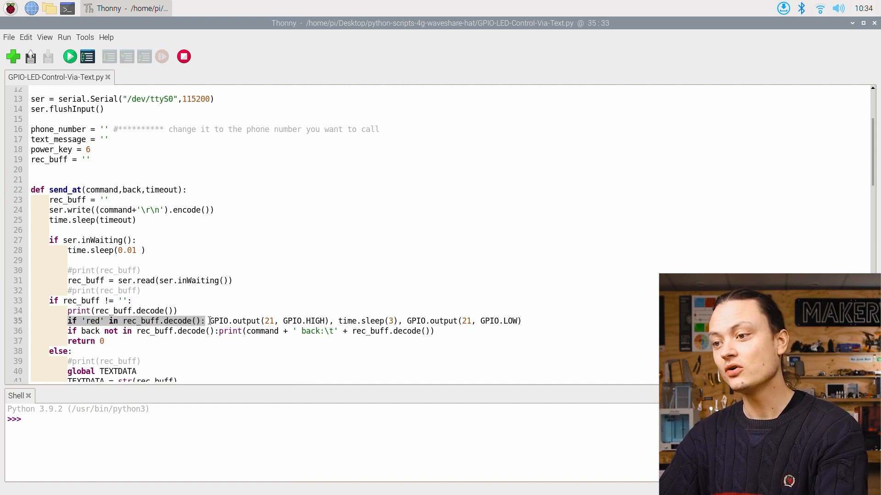